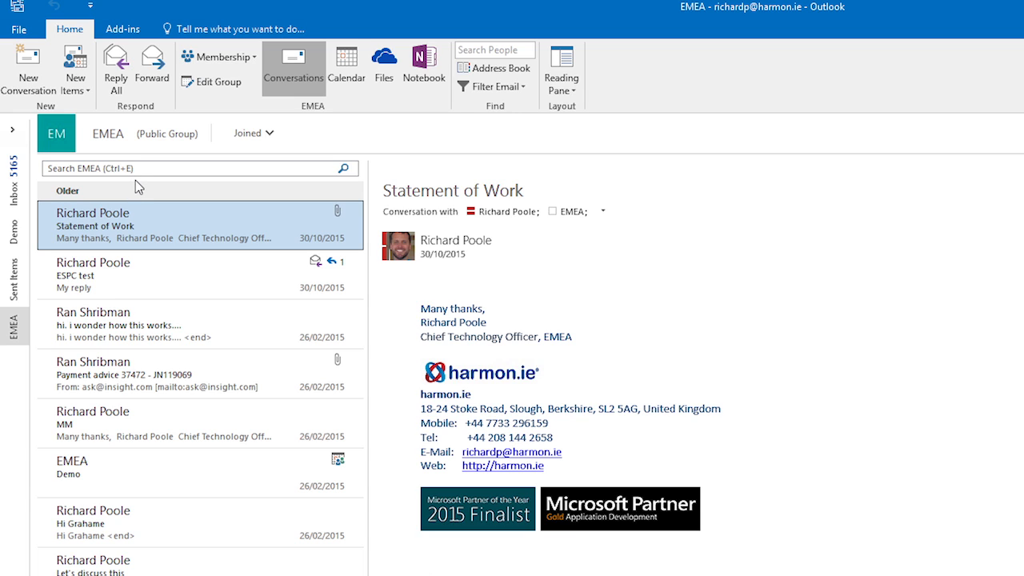
{"action": "mouse_move", "coordinate": [205, 141]}
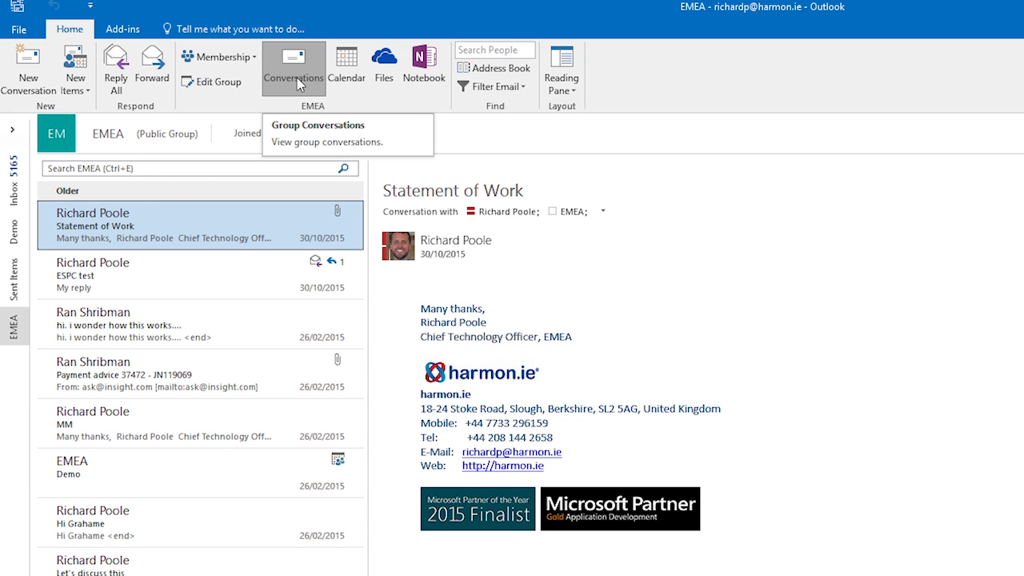
{"action": "mouse_move", "coordinate": [384, 64]}
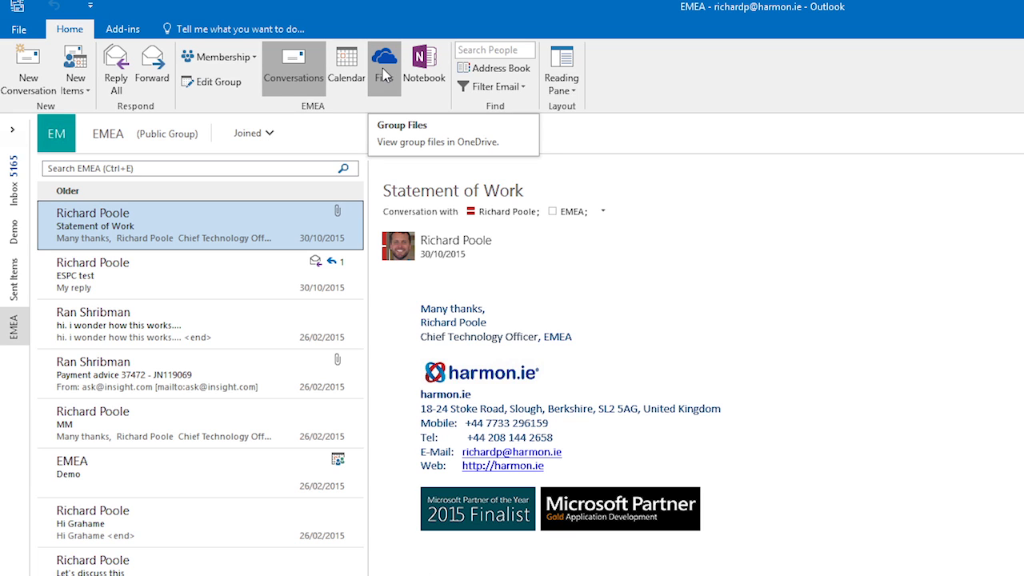
Step: Show the EMEA group's shared files in OneDrive from the group ribbon
{"action": "left_click", "coordinate": [384, 64]}
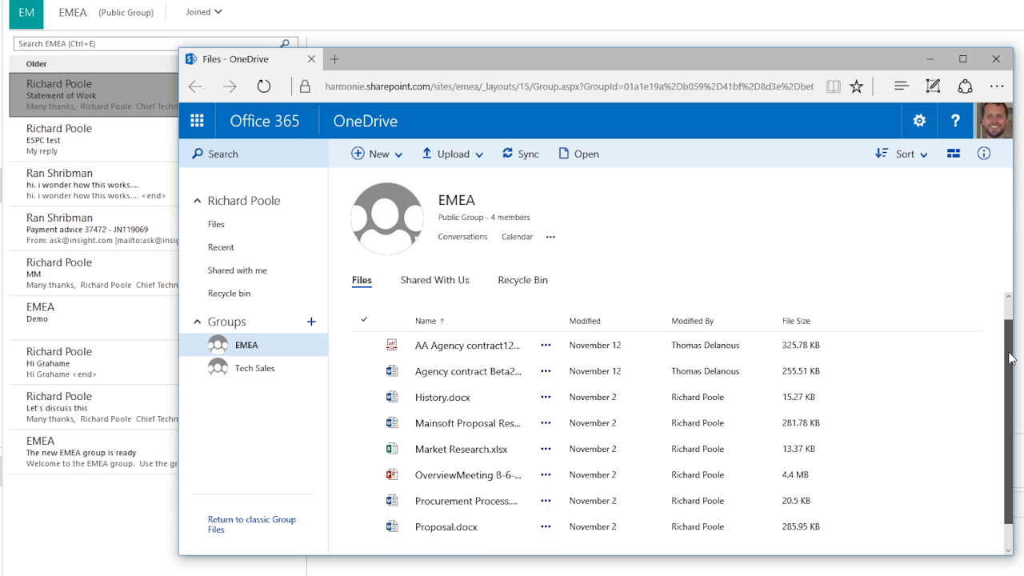
{"action": "mouse_move", "coordinate": [978, 230]}
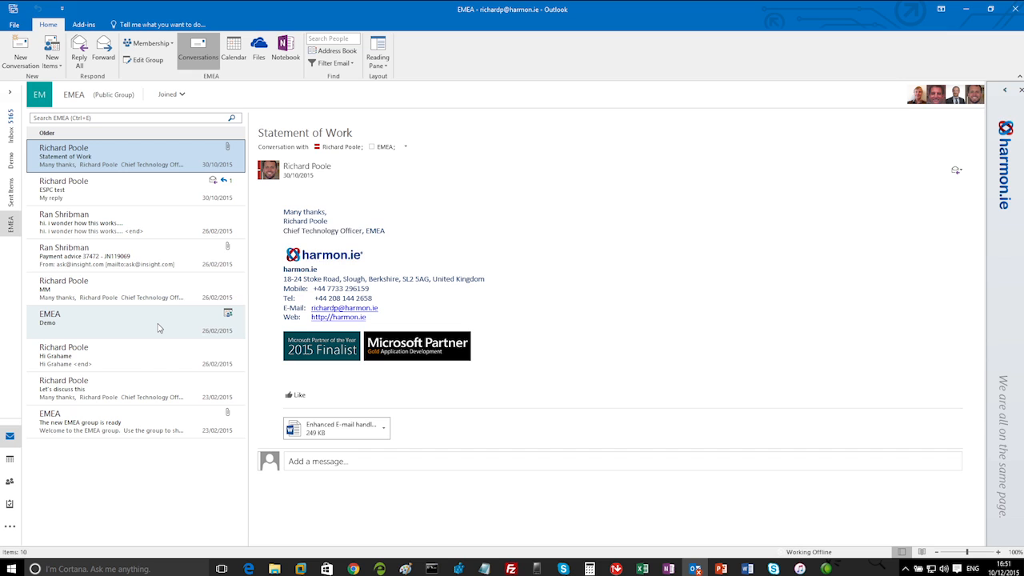
{"action": "mouse_move", "coordinate": [930, 122]}
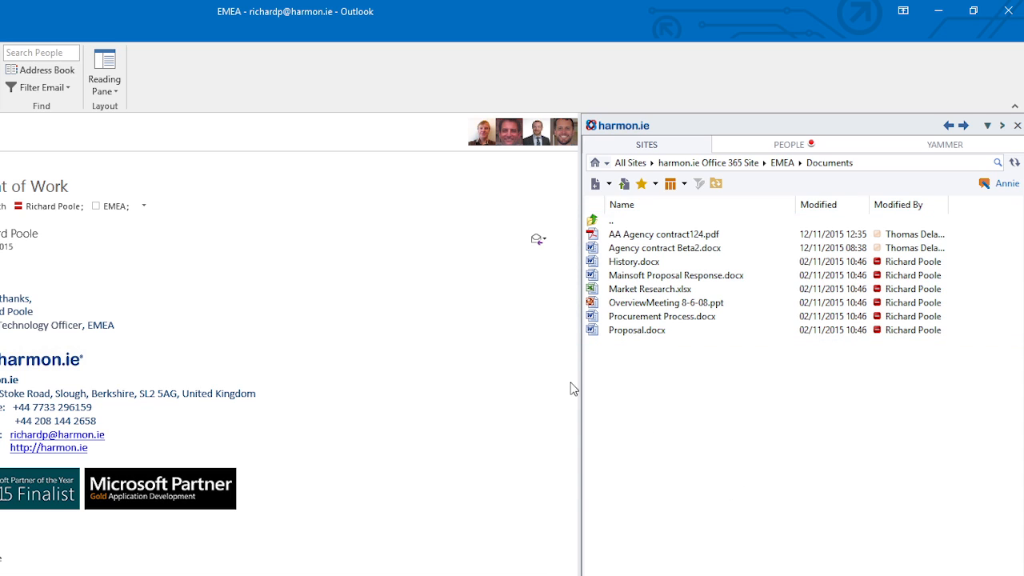
{"action": "mouse_move", "coordinate": [640, 288]}
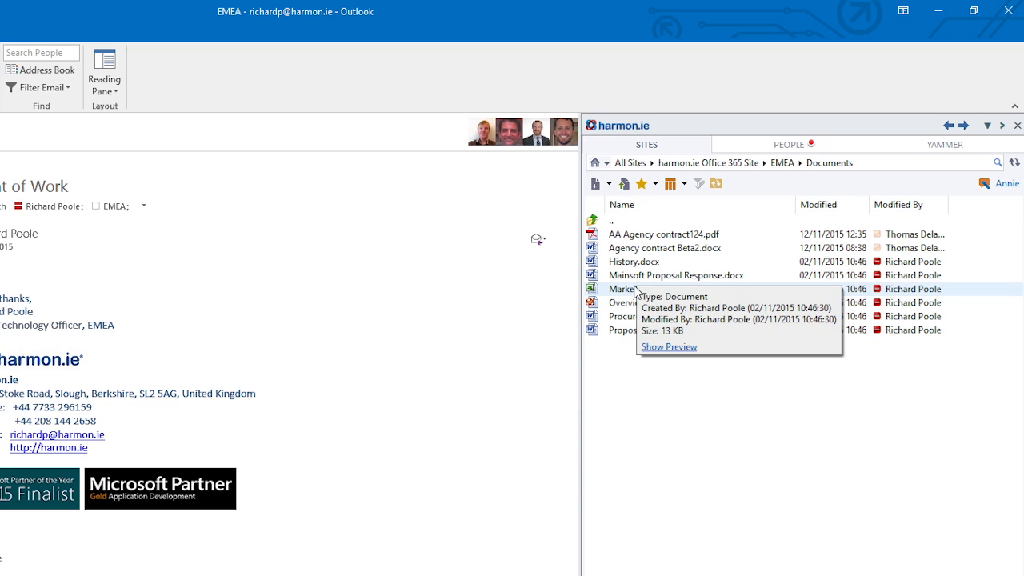
Step: Preview Market Research.xlsx from the EMEA Documents list, then dismiss the preview
{"action": "right_click", "coordinate": [627, 288]}
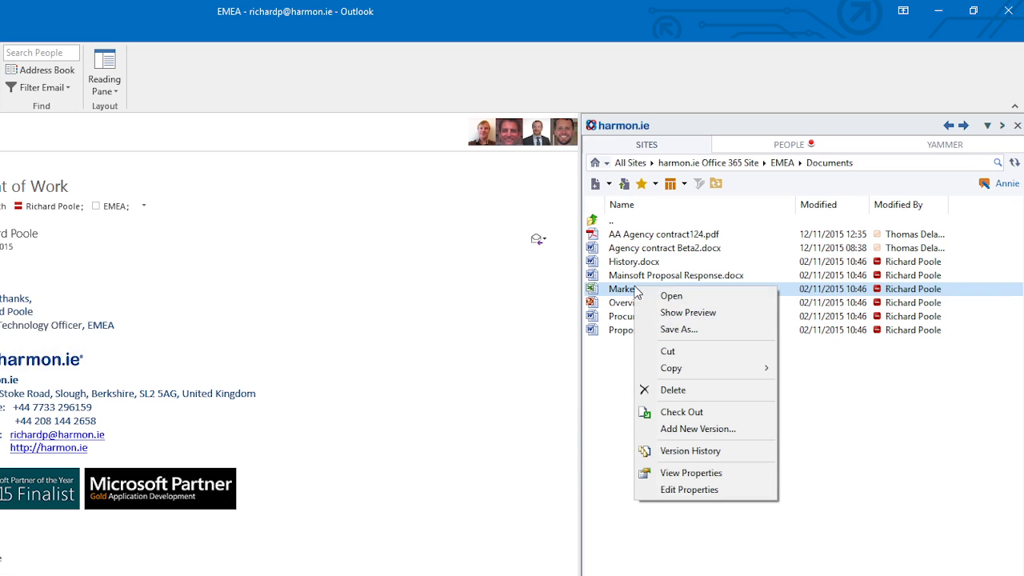
{"action": "left_click", "coordinate": [688, 311]}
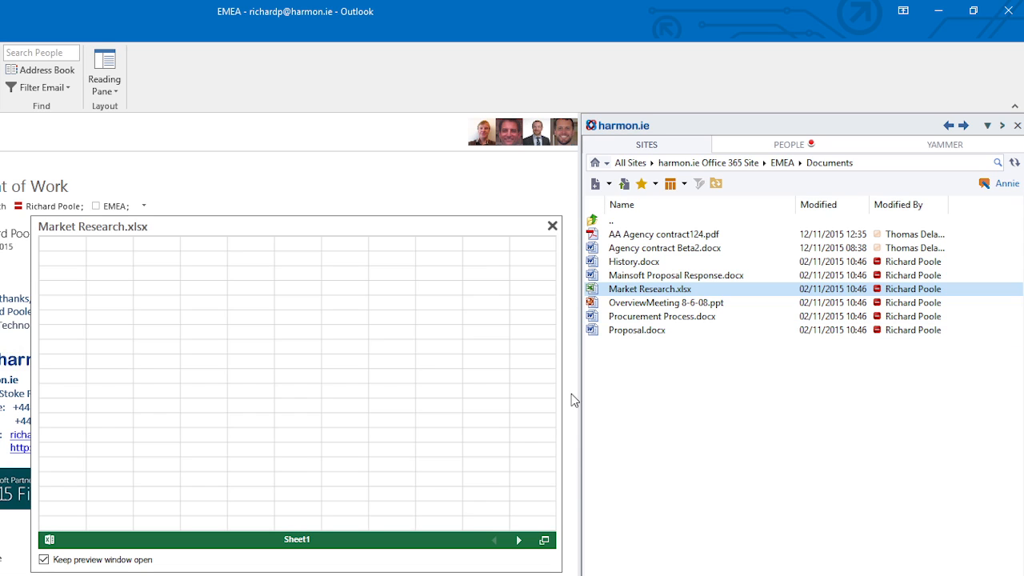
{"action": "left_click", "coordinate": [552, 225]}
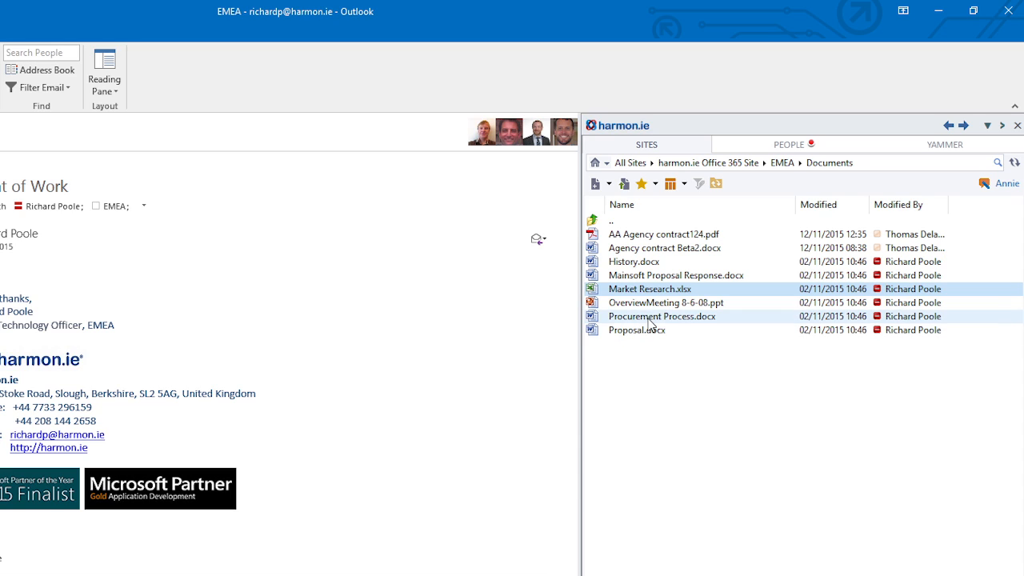
{"action": "mouse_move", "coordinate": [653, 396]}
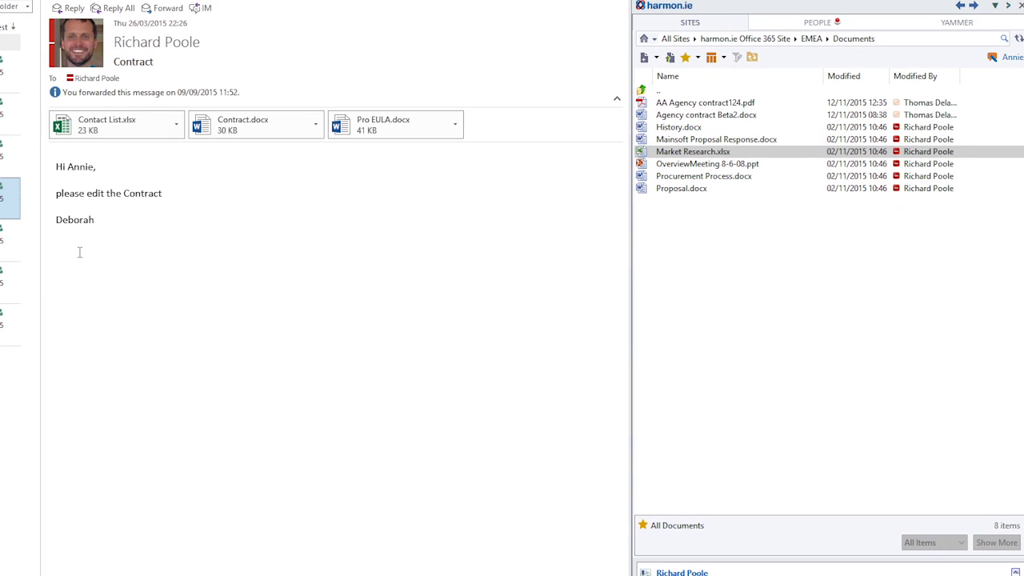
Step: Pick the Contact List.xlsx attachment from the Contract email for copying to EMEA Documents
{"action": "left_click", "coordinate": [256, 125]}
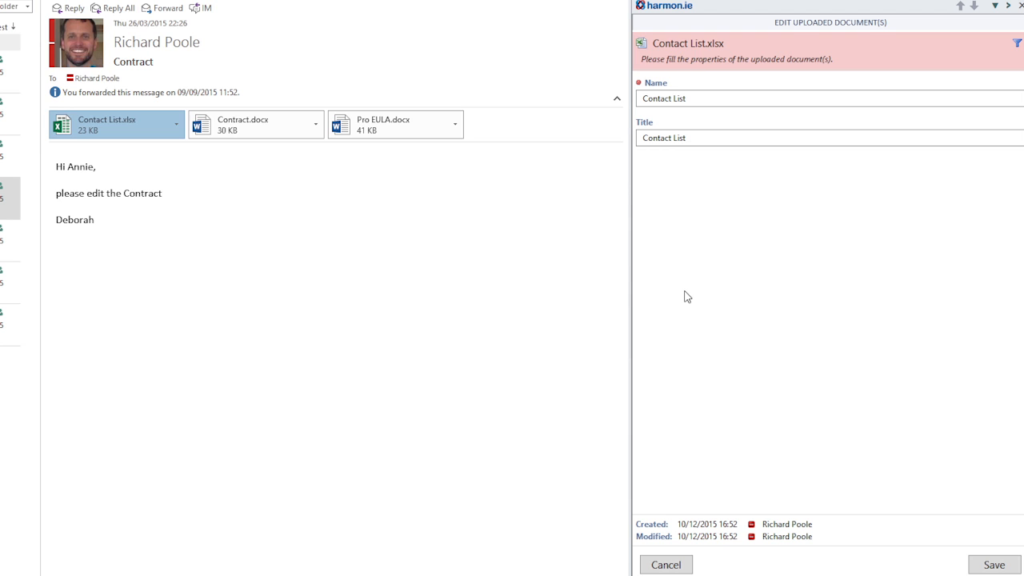
{"action": "mouse_move", "coordinate": [781, 246]}
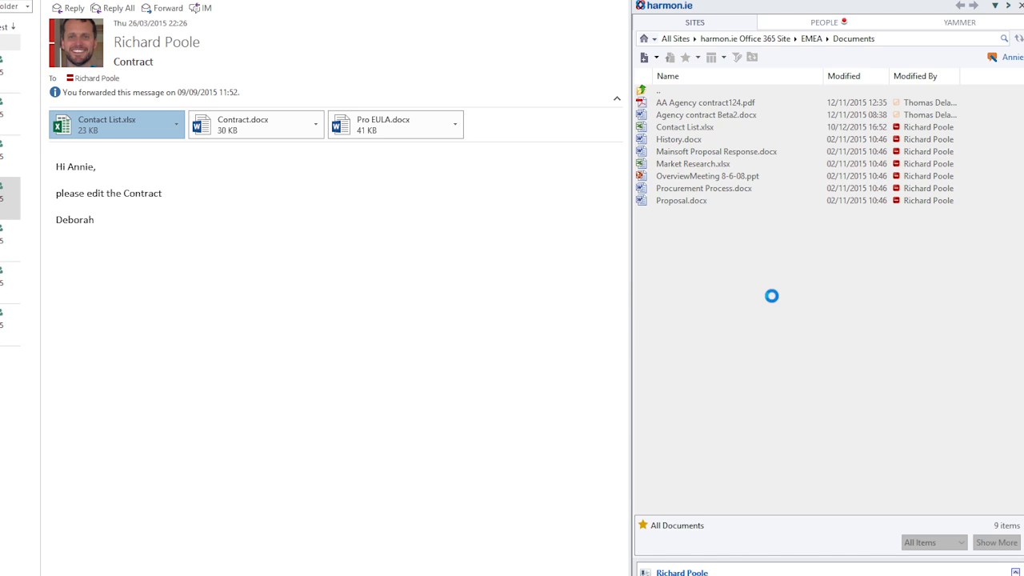
{"action": "left_click", "coordinate": [685, 128]}
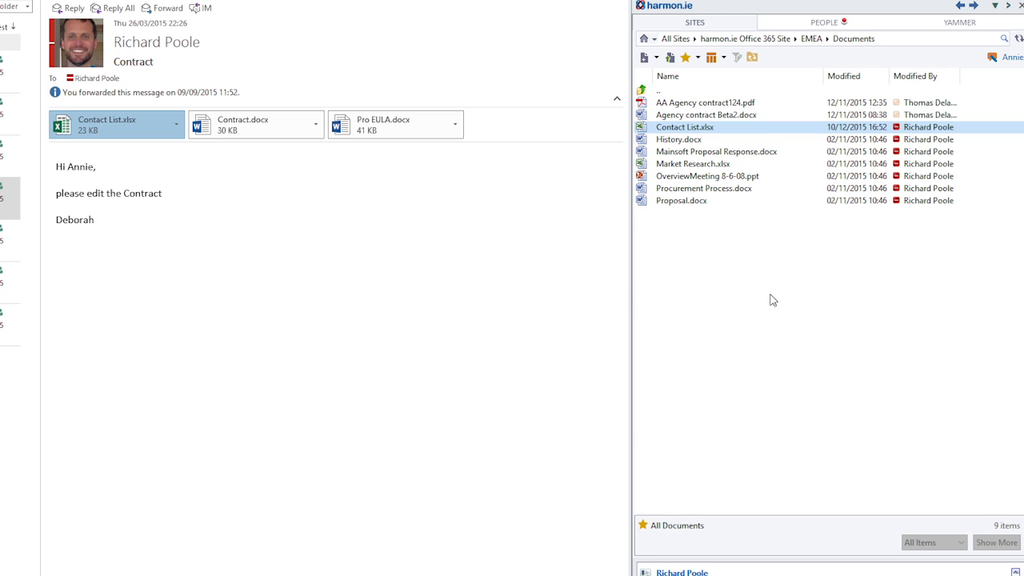
{"action": "mouse_move", "coordinate": [744, 38]}
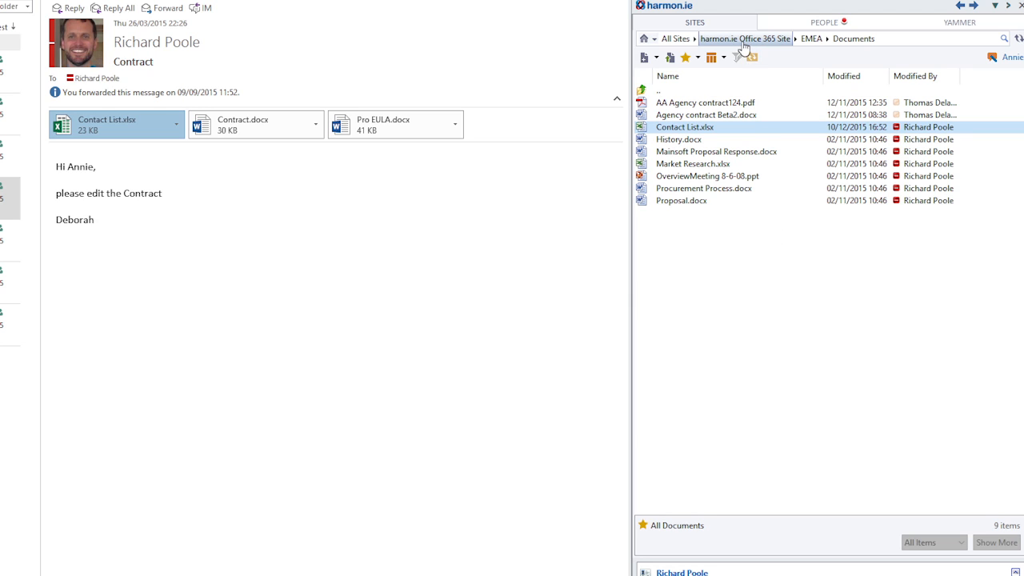
{"action": "mouse_move", "coordinate": [743, 39]}
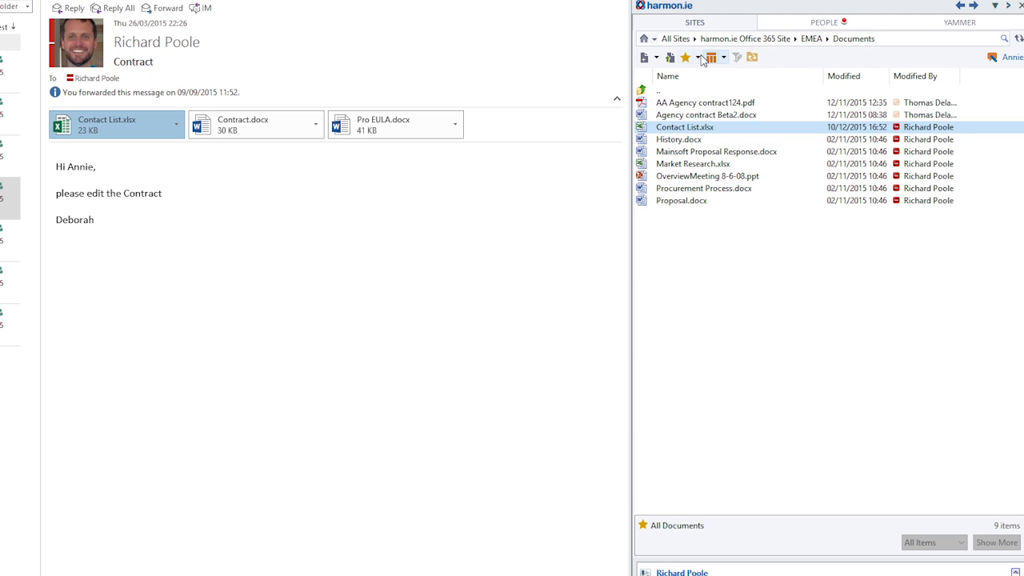
Step: Jump to the Ignite Project Documents: By Project, Drilling favourite and expand the Drilling group
{"action": "left_click", "coordinate": [685, 57]}
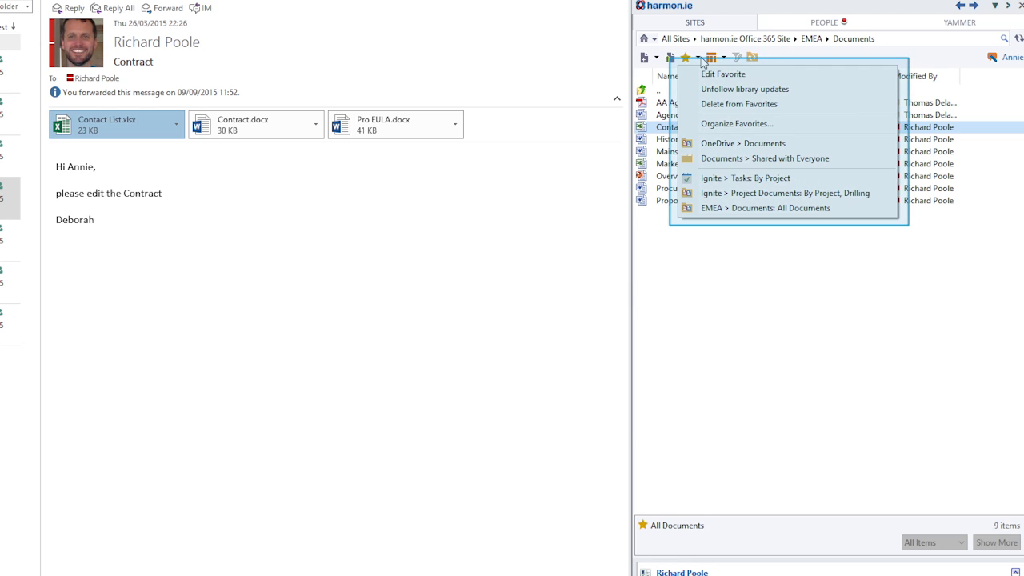
{"action": "mouse_move", "coordinate": [729, 192]}
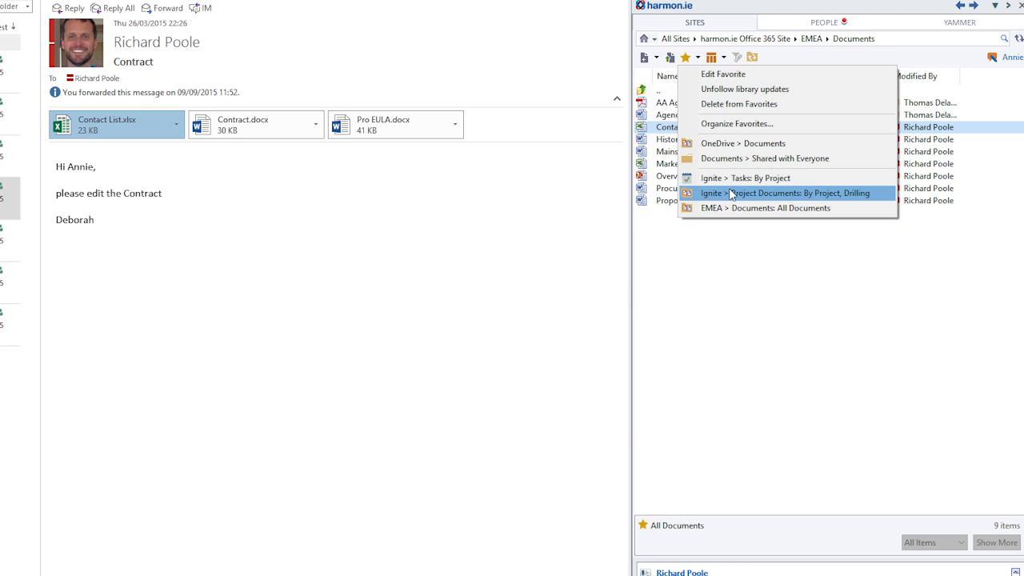
{"action": "left_click", "coordinate": [785, 192]}
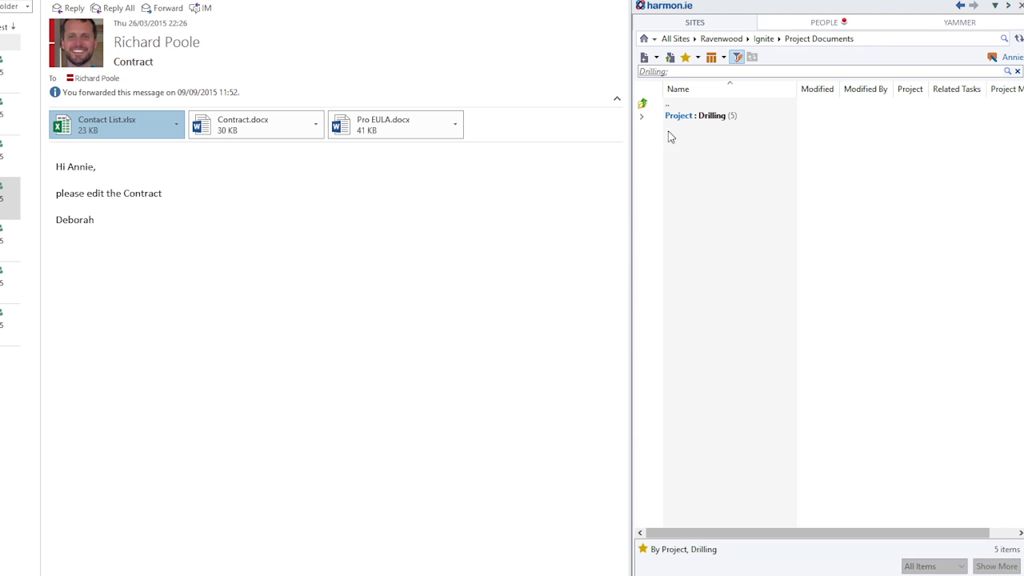
{"action": "left_click", "coordinate": [642, 115]}
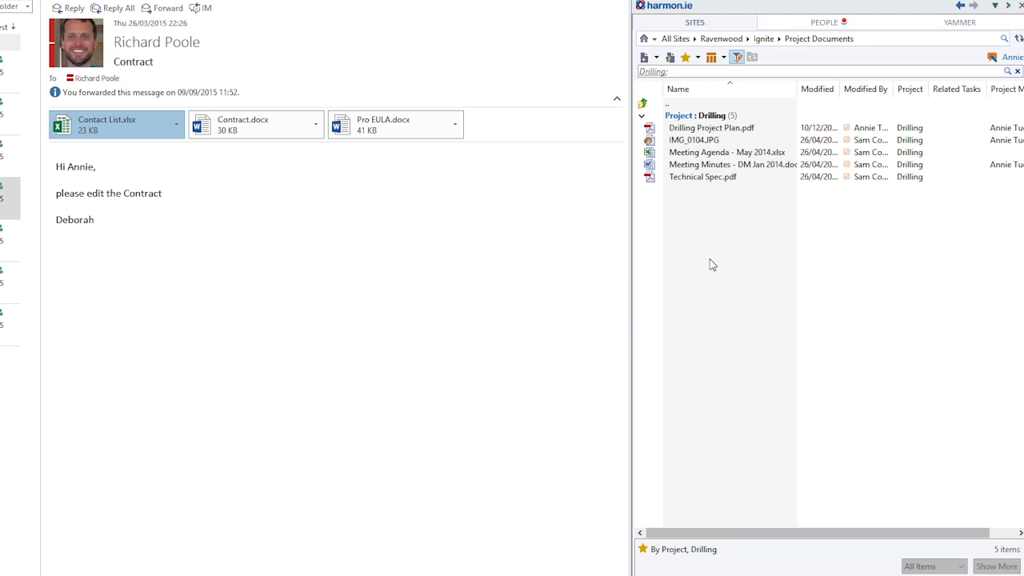
Step: Select IMG_0104.JPG and check the library views, keeping By Project
{"action": "left_click", "coordinate": [694, 139]}
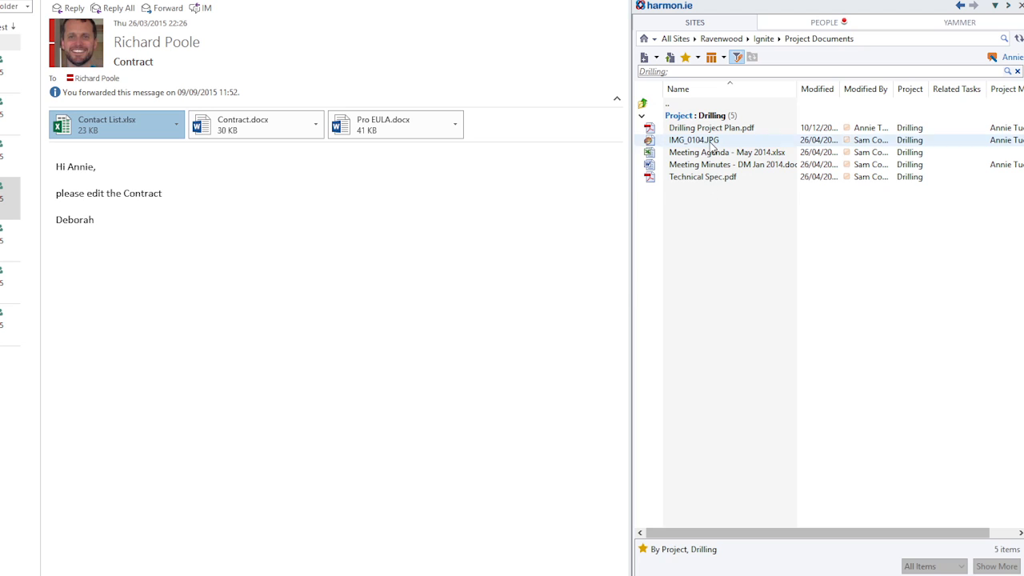
{"action": "left_click", "coordinate": [710, 57]}
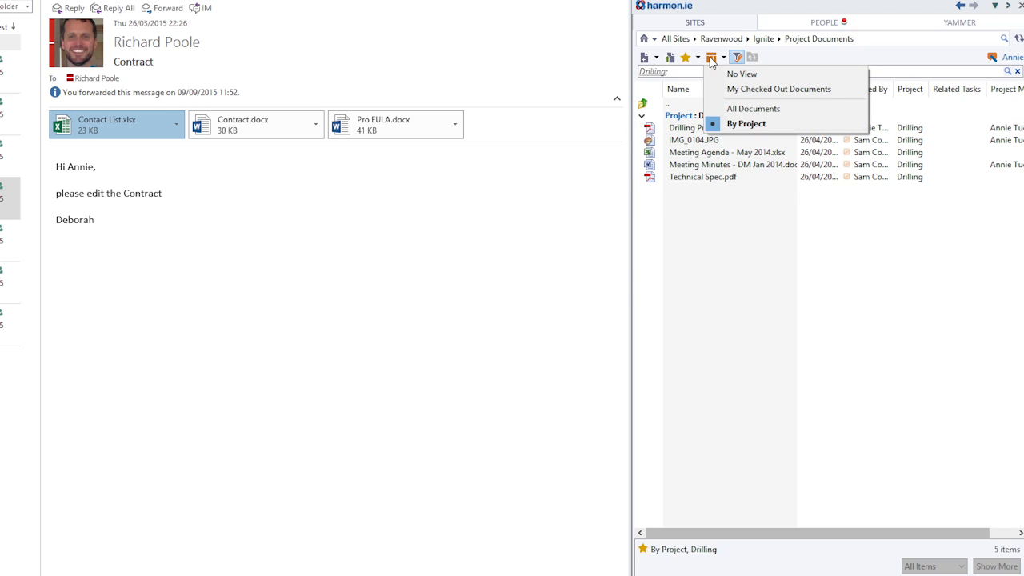
{"action": "left_click", "coordinate": [646, 57]}
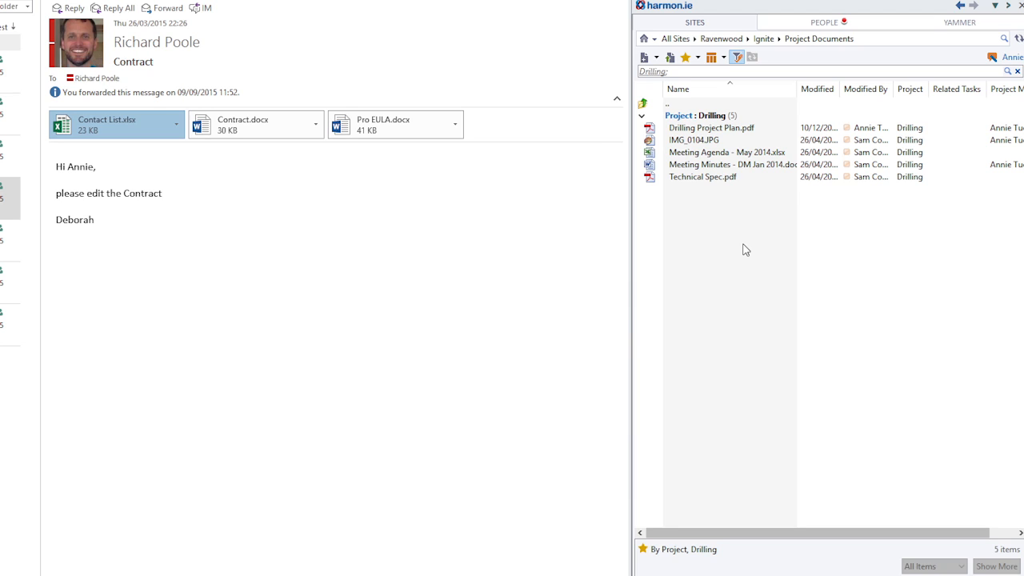
{"action": "mouse_move", "coordinate": [755, 240]}
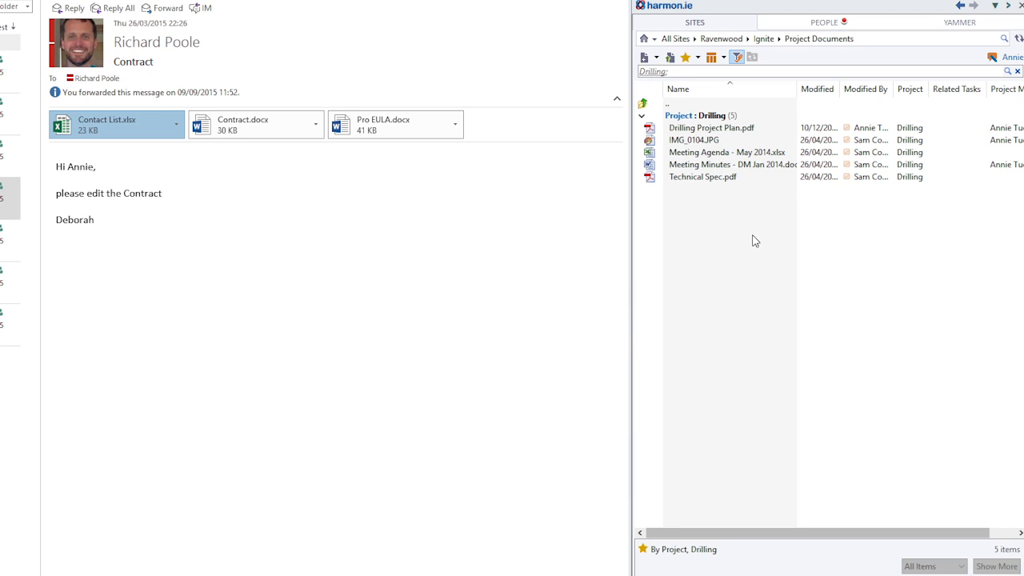
{"action": "mouse_move", "coordinate": [768, 200]}
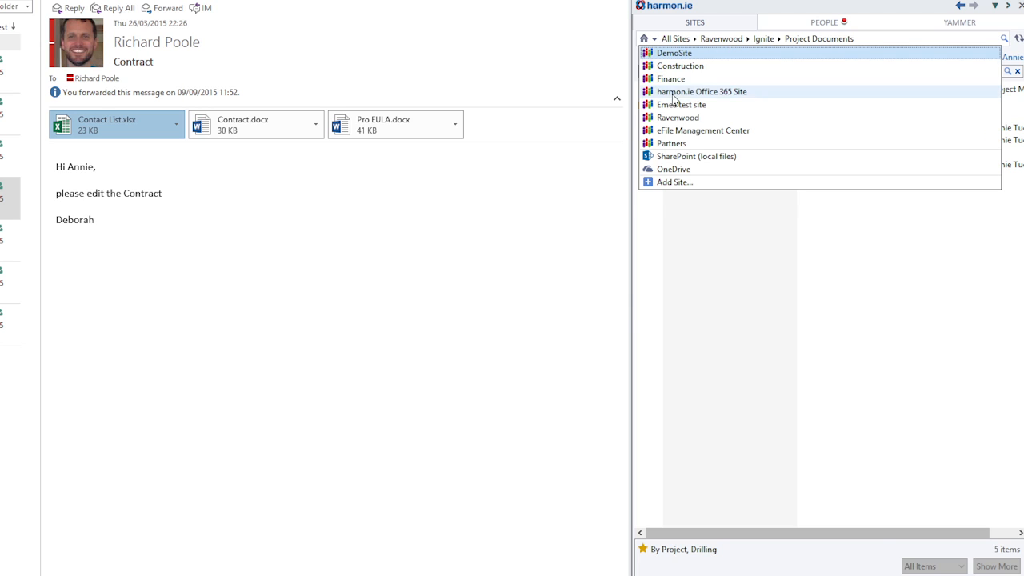
{"action": "mouse_move", "coordinate": [694, 144]}
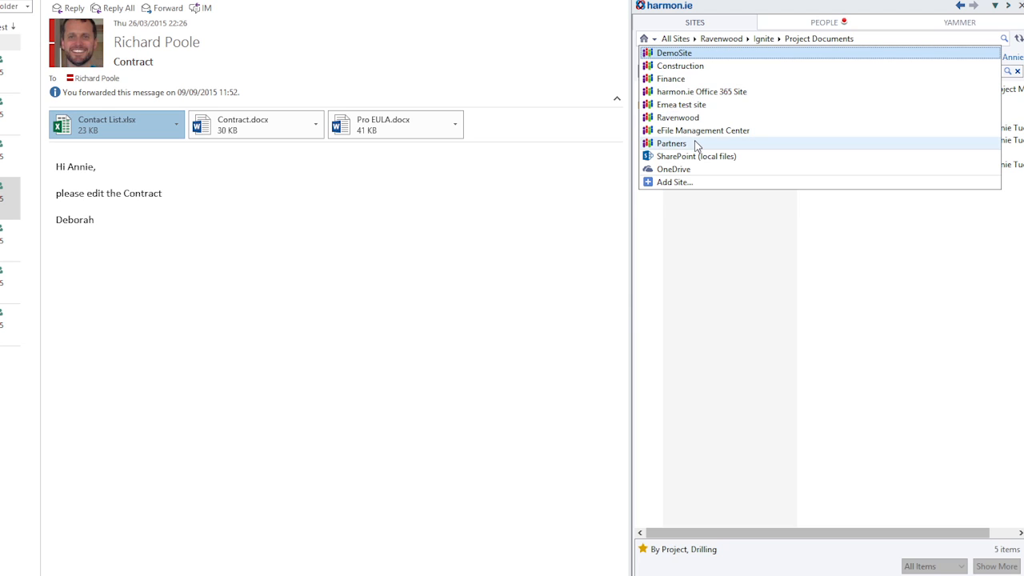
{"action": "mouse_move", "coordinate": [698, 170]}
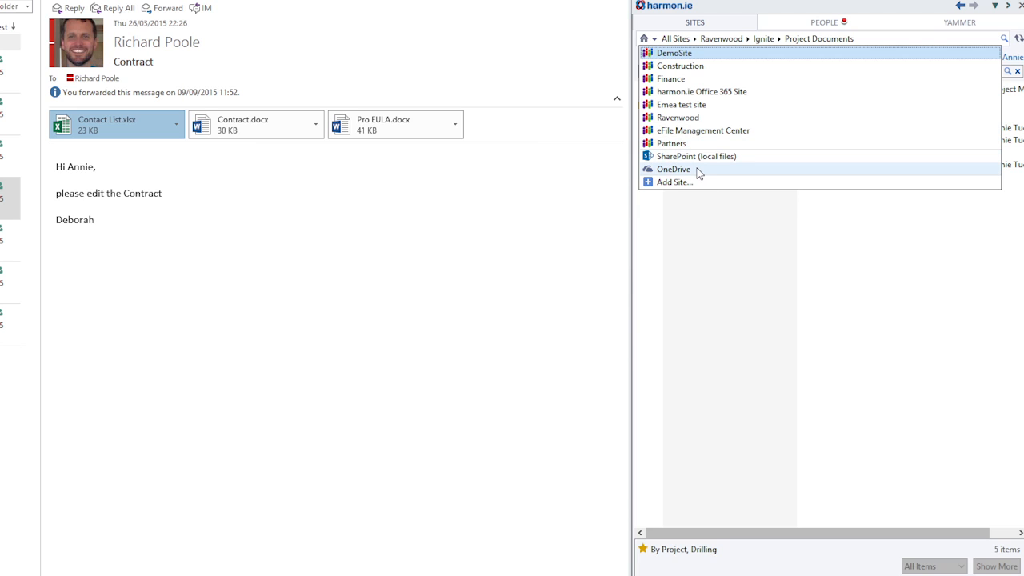
{"action": "mouse_move", "coordinate": [716, 210]}
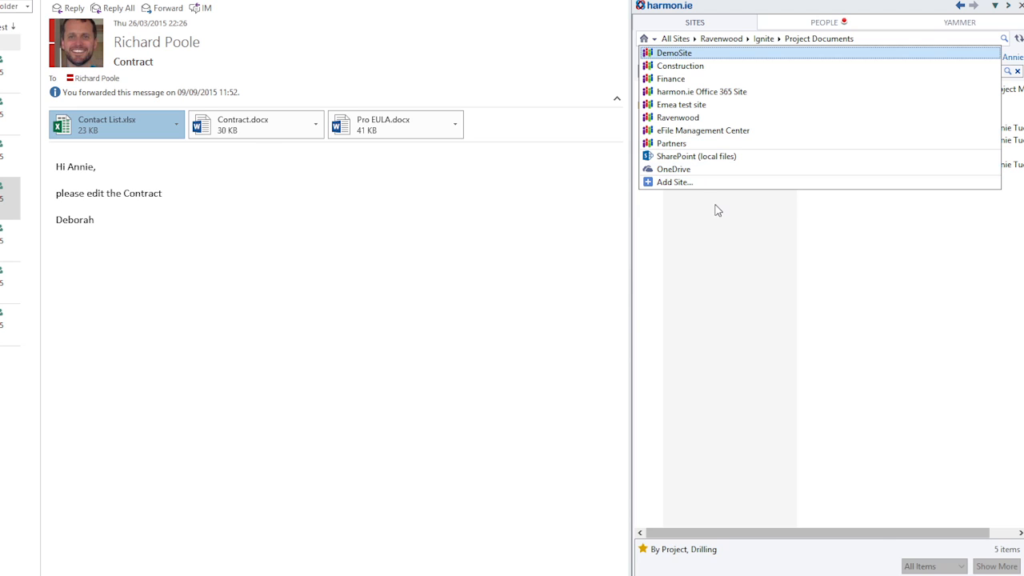
{"action": "mouse_move", "coordinate": [713, 250]}
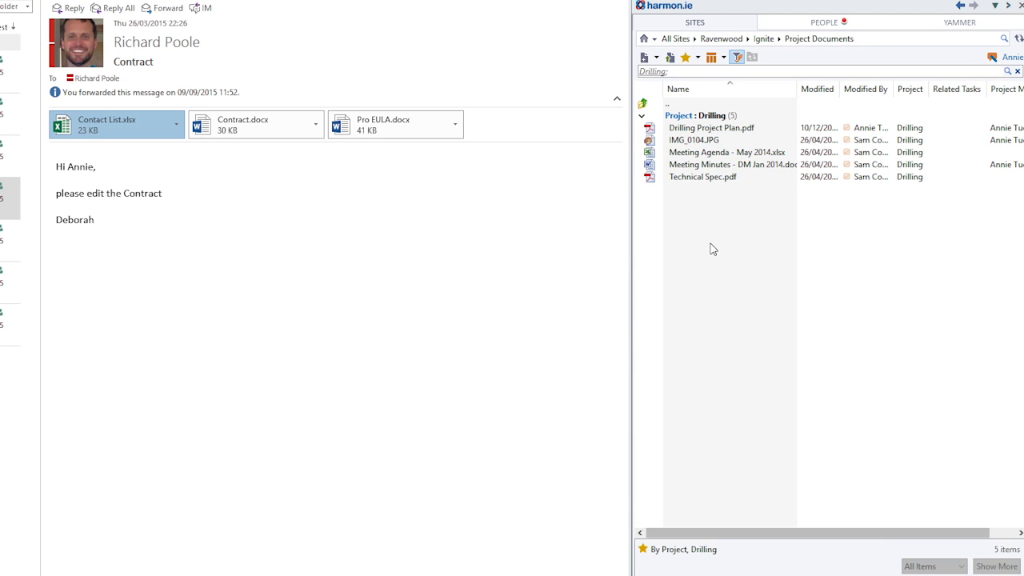
{"action": "mouse_move", "coordinate": [714, 256]}
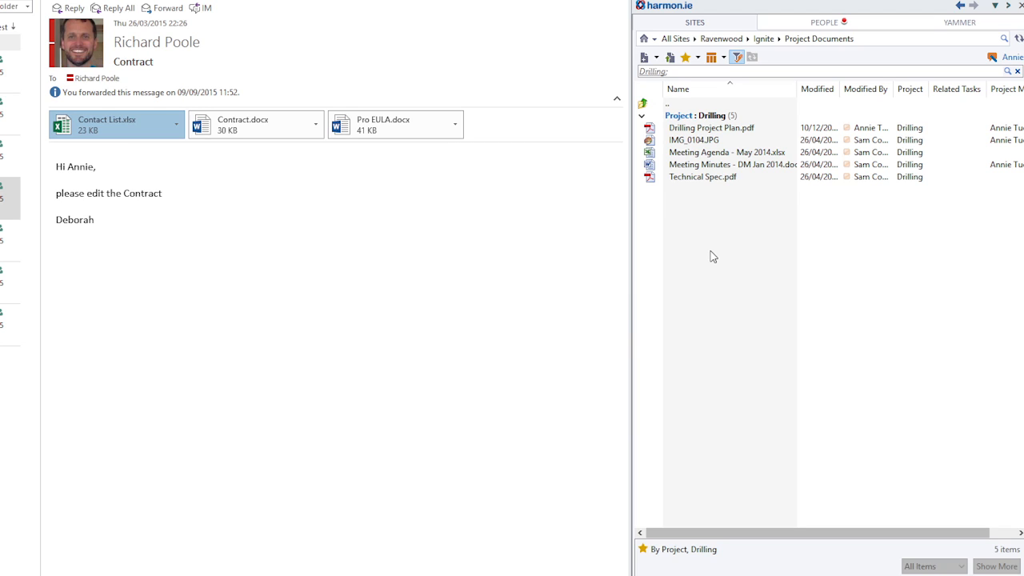
{"action": "mouse_move", "coordinate": [712, 263]}
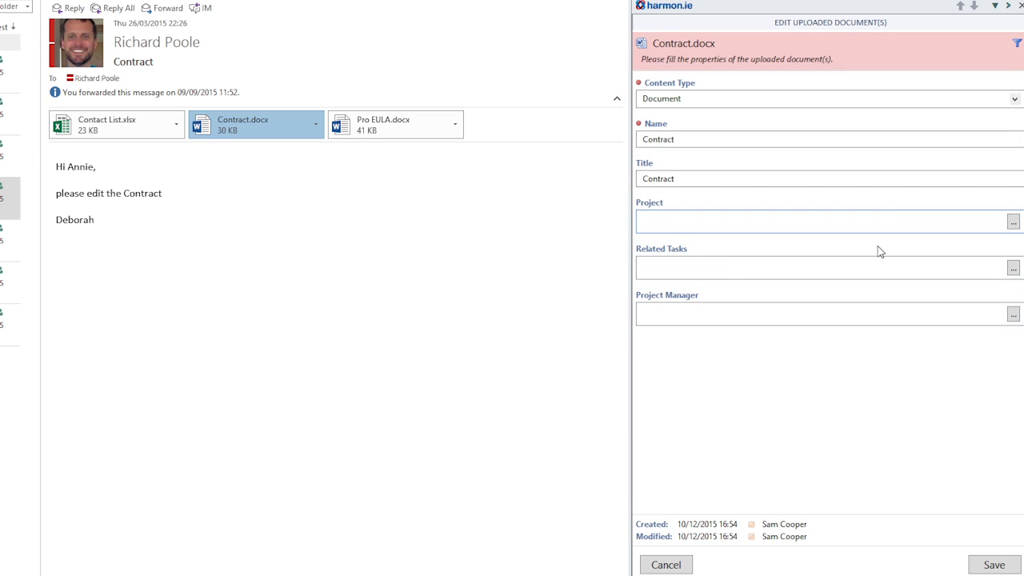
Step: Tag Contract.docx with project Drilling and related task Primary site review
{"action": "left_click", "coordinate": [1014, 220]}
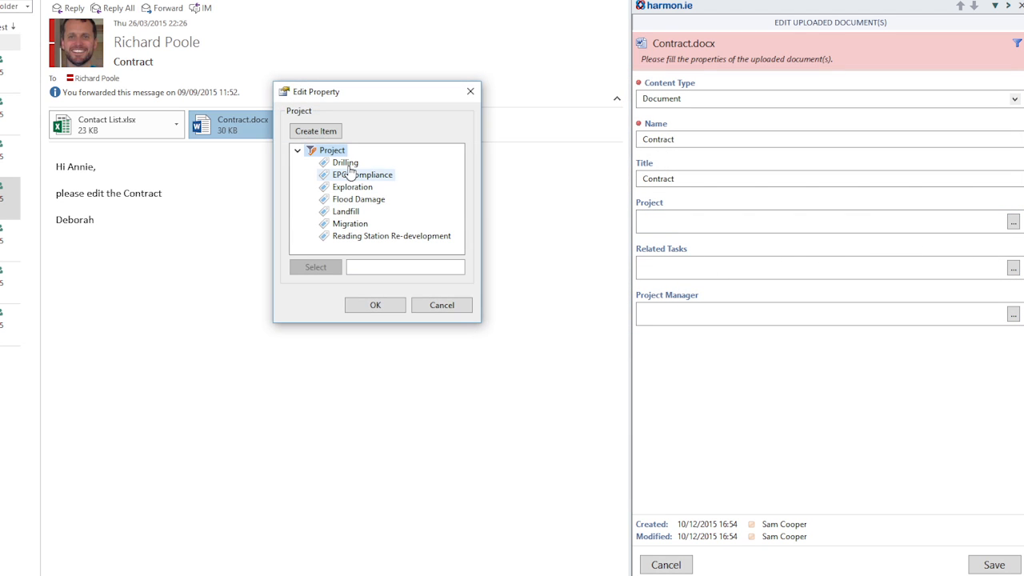
{"action": "left_click", "coordinate": [345, 163]}
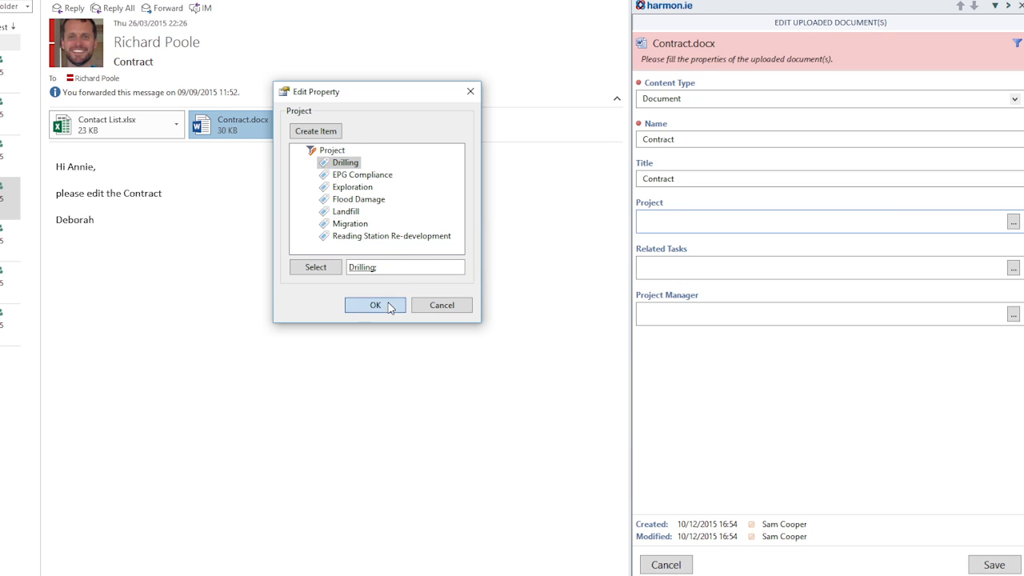
{"action": "left_click", "coordinate": [375, 304]}
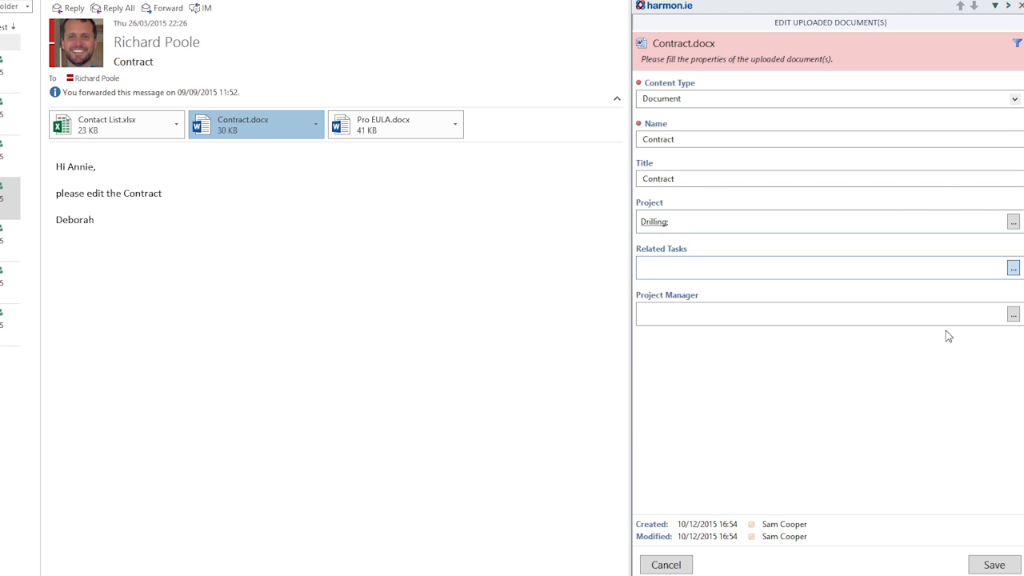
{"action": "left_click", "coordinate": [1014, 268]}
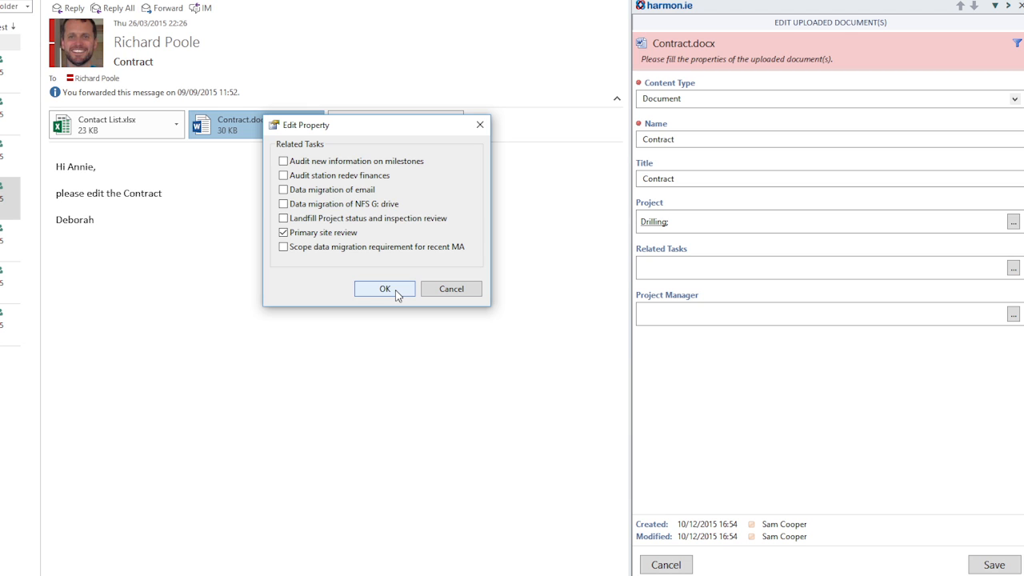
{"action": "left_click", "coordinate": [384, 288]}
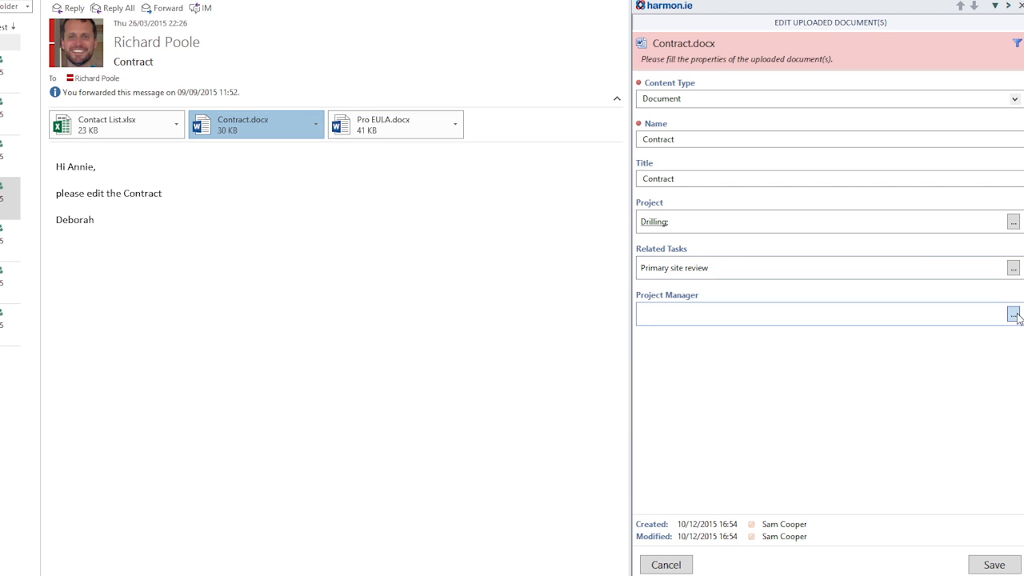
{"action": "left_click", "coordinate": [1014, 314]}
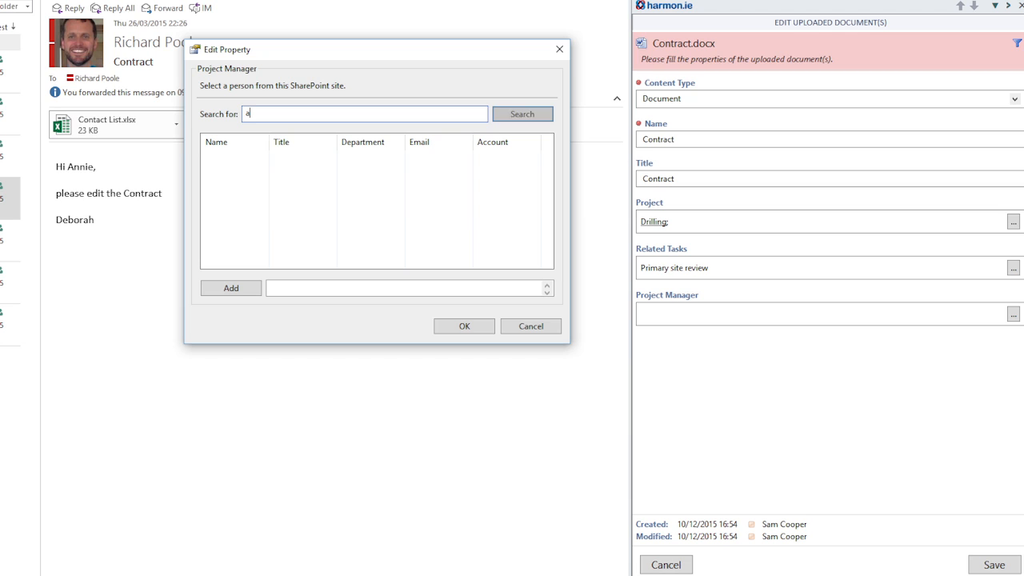
{"action": "type", "text": "nnie"}
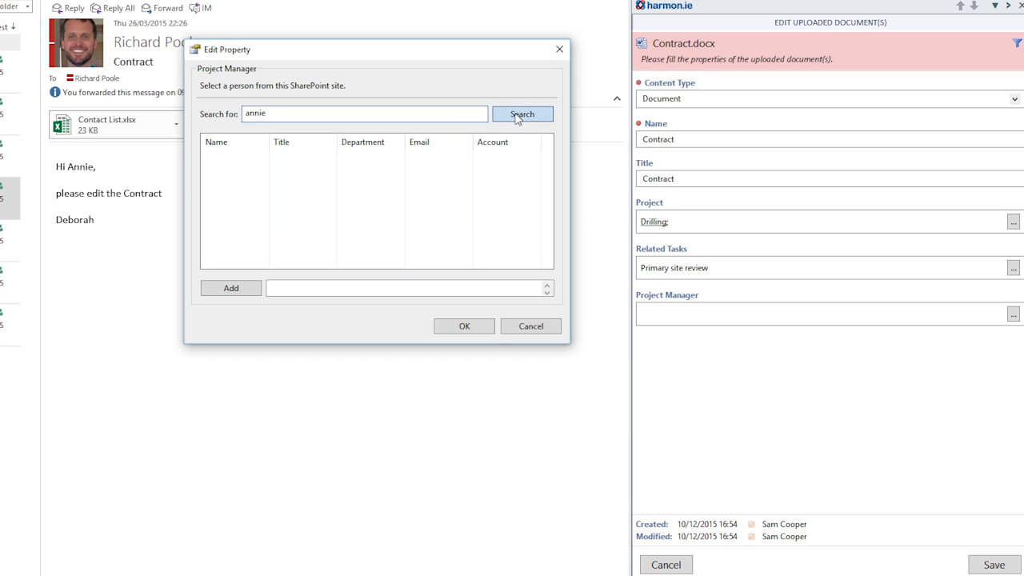
{"action": "left_click", "coordinate": [521, 113]}
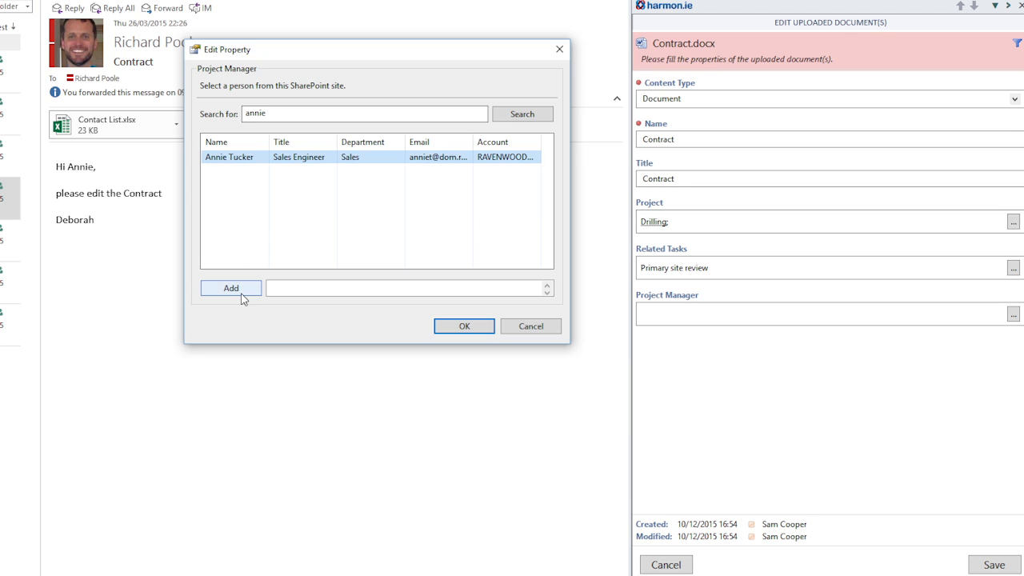
{"action": "left_click", "coordinate": [464, 326]}
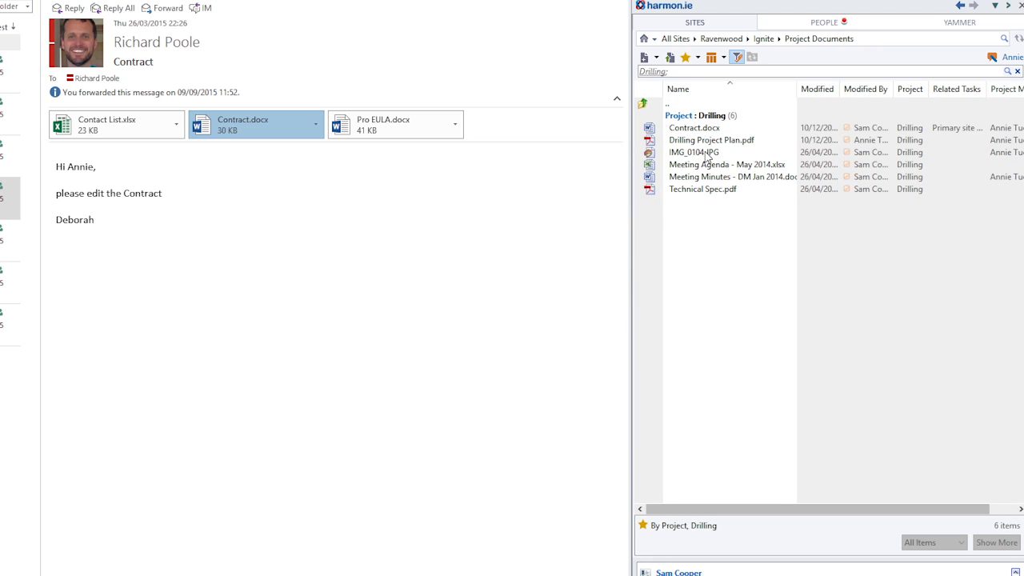
{"action": "left_click", "coordinate": [694, 128]}
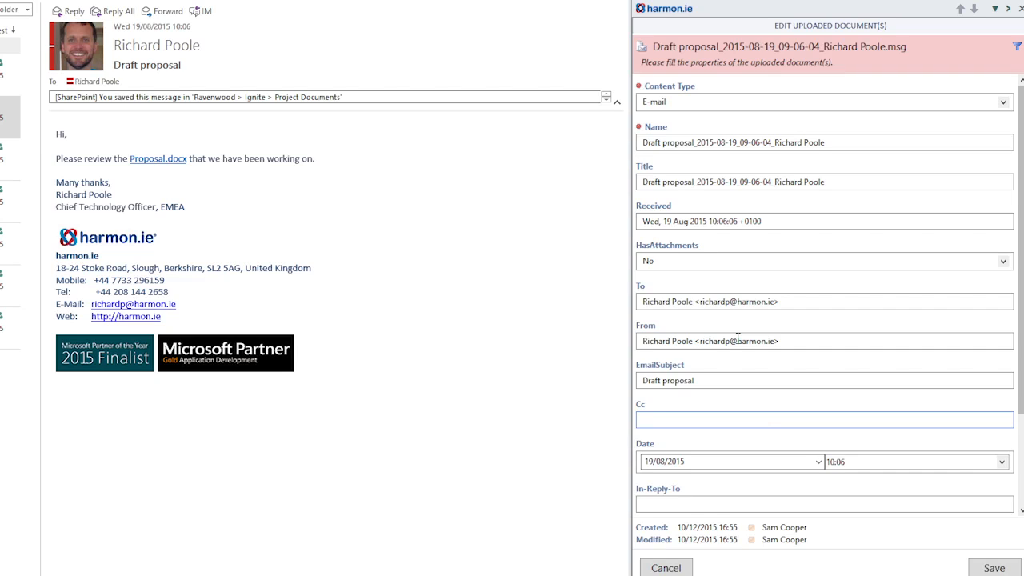
Step: Save the Draft proposal email's properties and select it in the library, listed with no project
{"action": "left_click", "coordinate": [824, 419]}
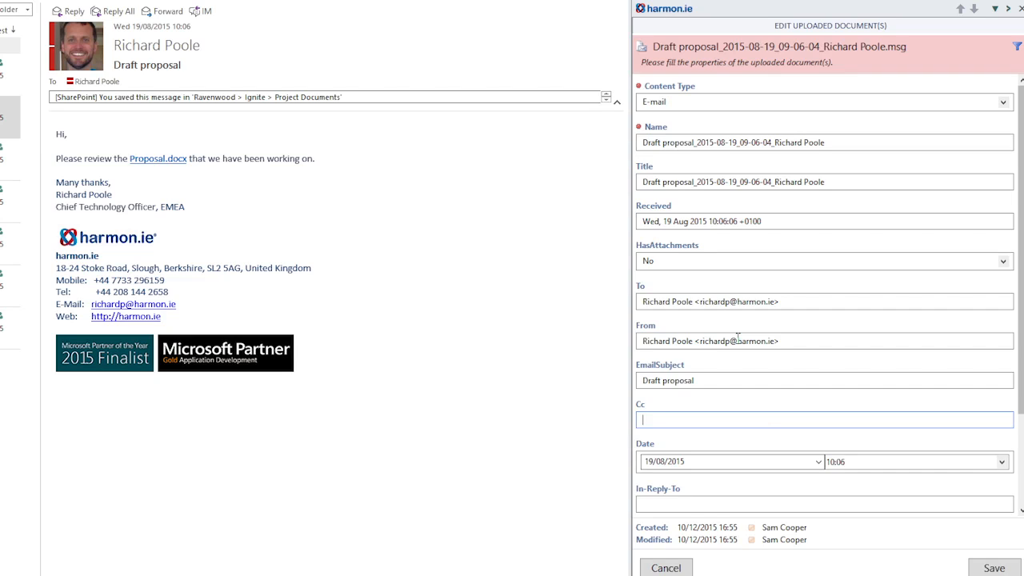
{"action": "mouse_move", "coordinate": [864, 409]}
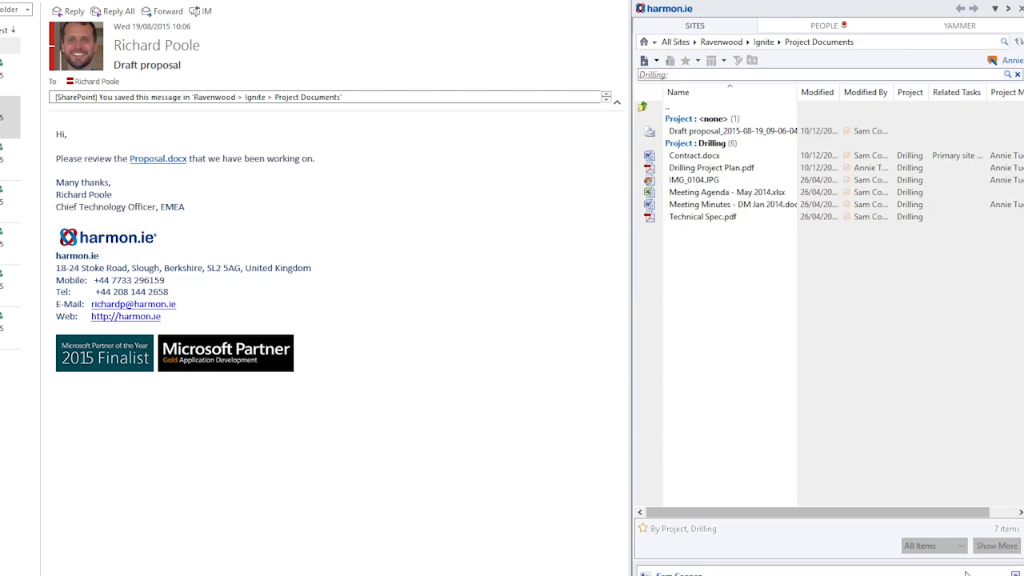
{"action": "left_click", "coordinate": [727, 131]}
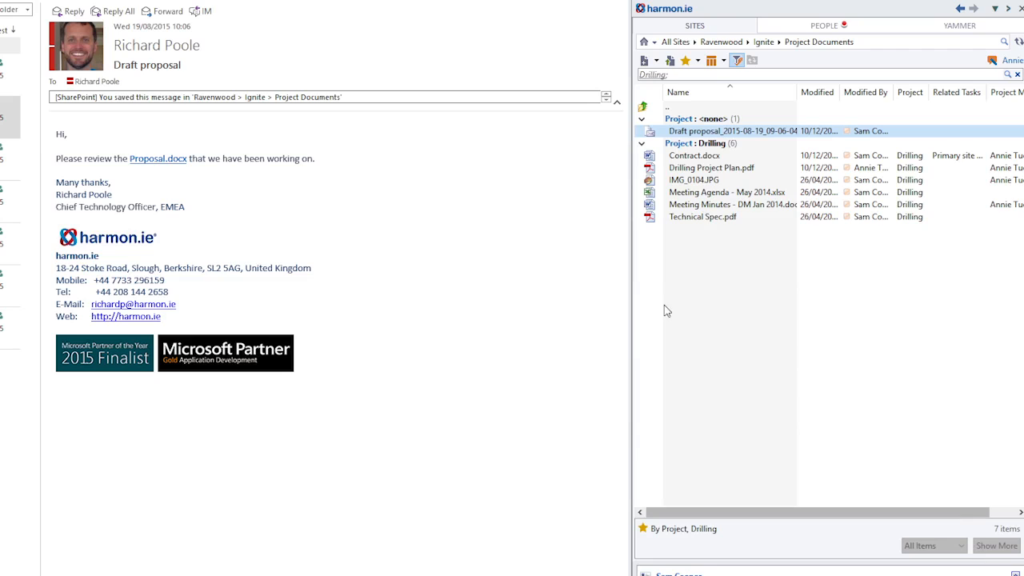
{"action": "mouse_move", "coordinate": [662, 294]}
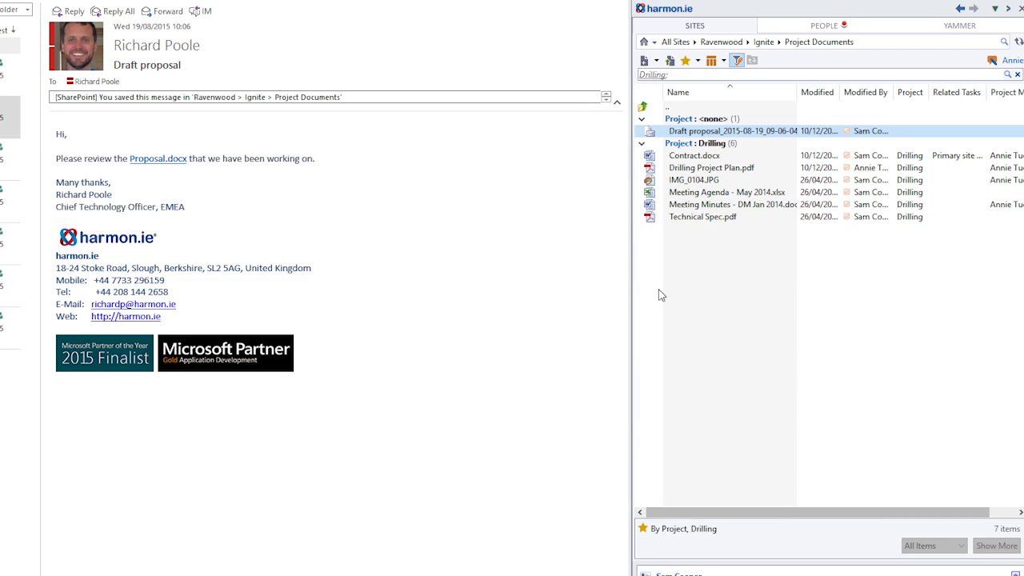
{"action": "mouse_move", "coordinate": [694, 296]}
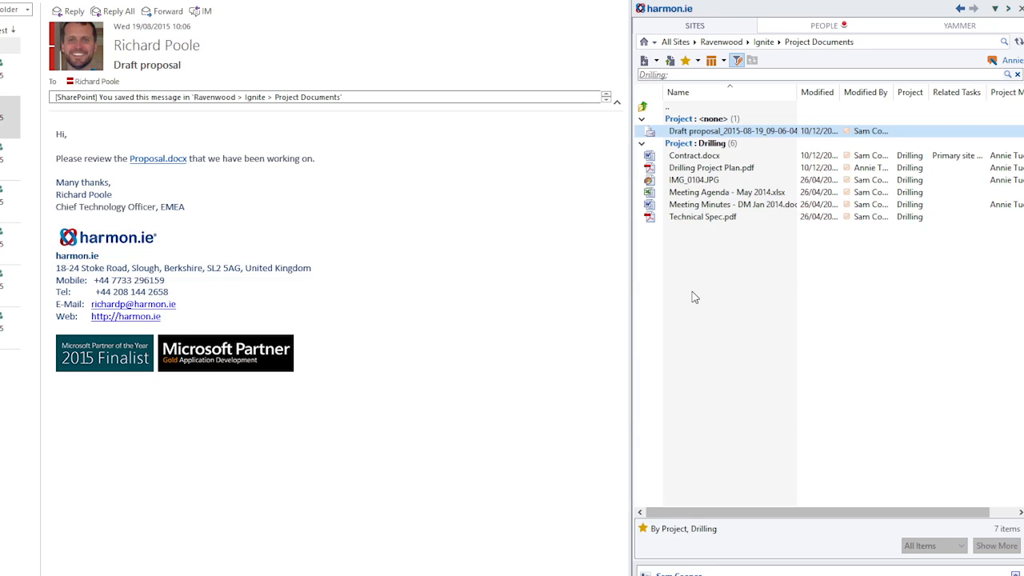
{"action": "mouse_move", "coordinate": [683, 326]}
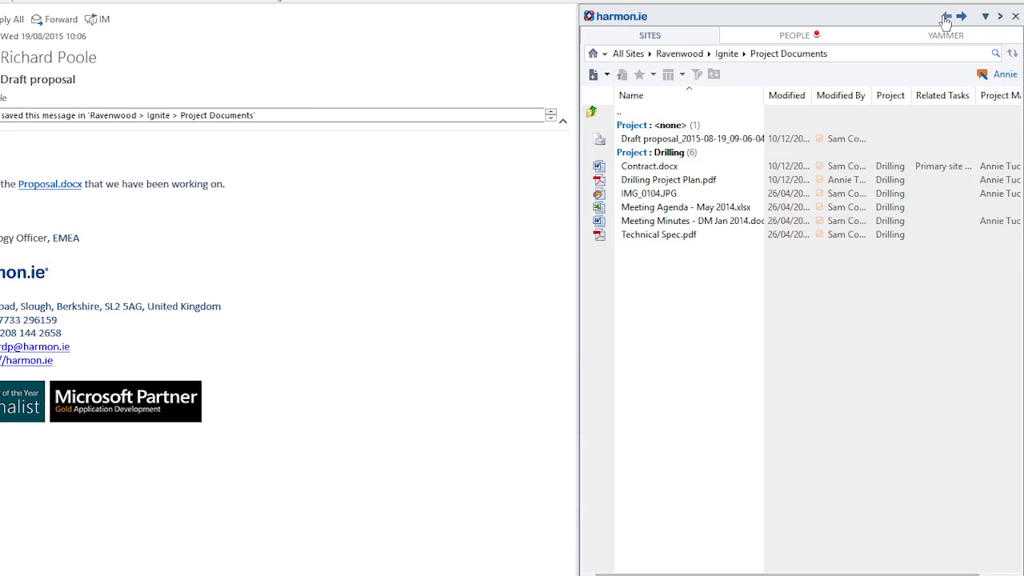
Step: Return to EMEA Documents and select Contact List.xlsx together with History.docx
{"action": "left_click", "coordinate": [945, 16]}
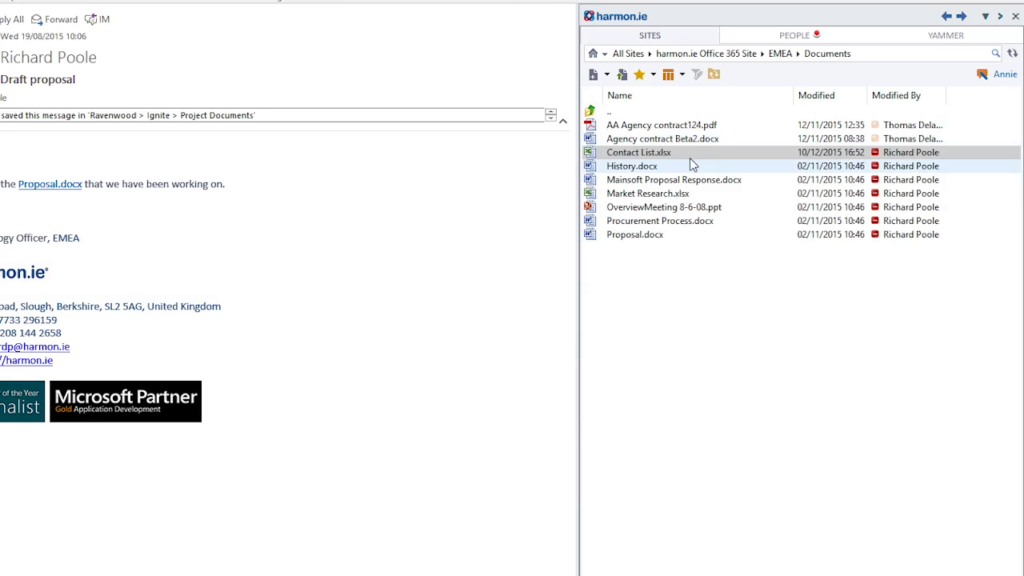
{"action": "mouse_move", "coordinate": [643, 164]}
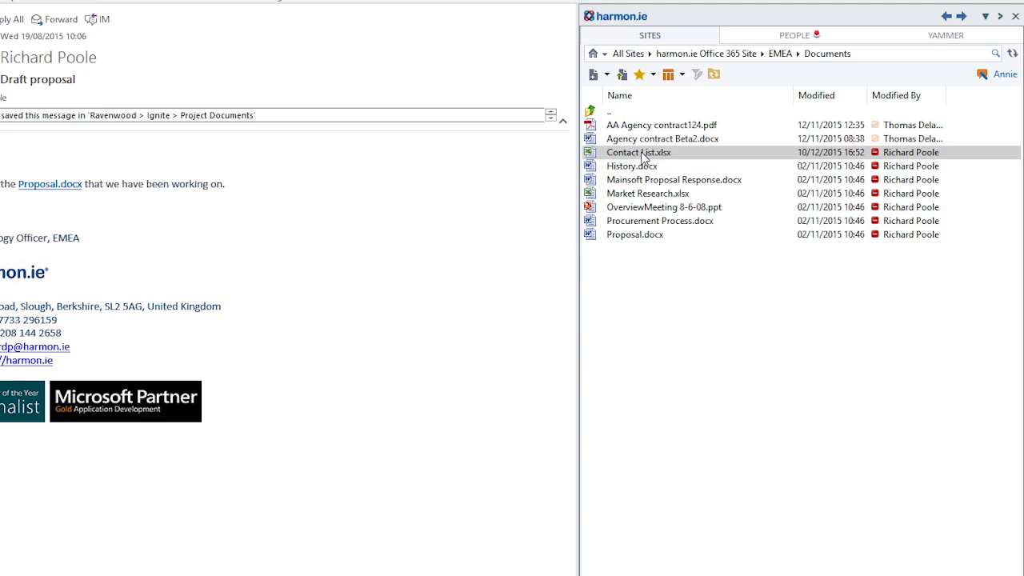
{"action": "left_click", "coordinate": [631, 165]}
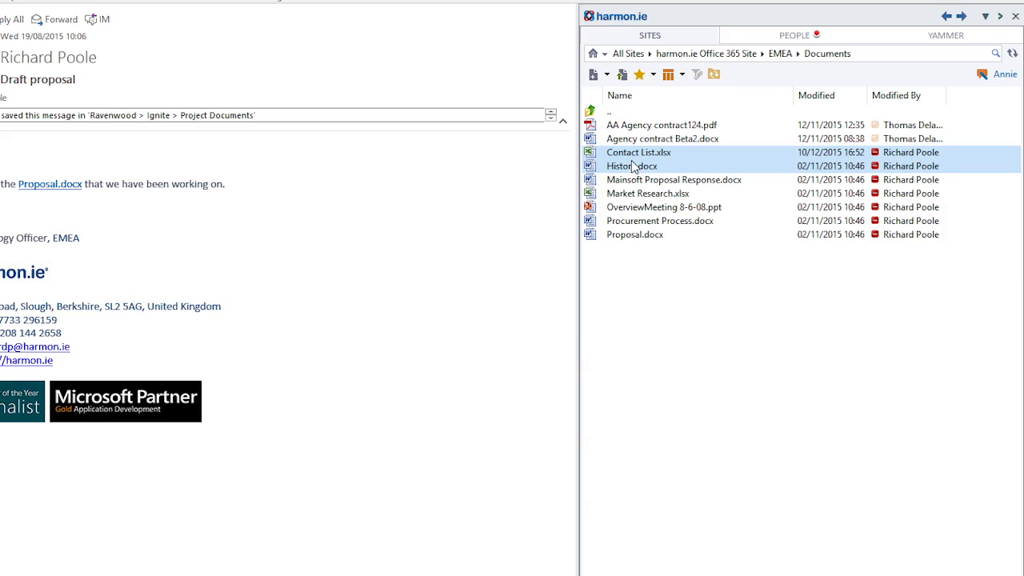
{"action": "mouse_move", "coordinate": [639, 152]}
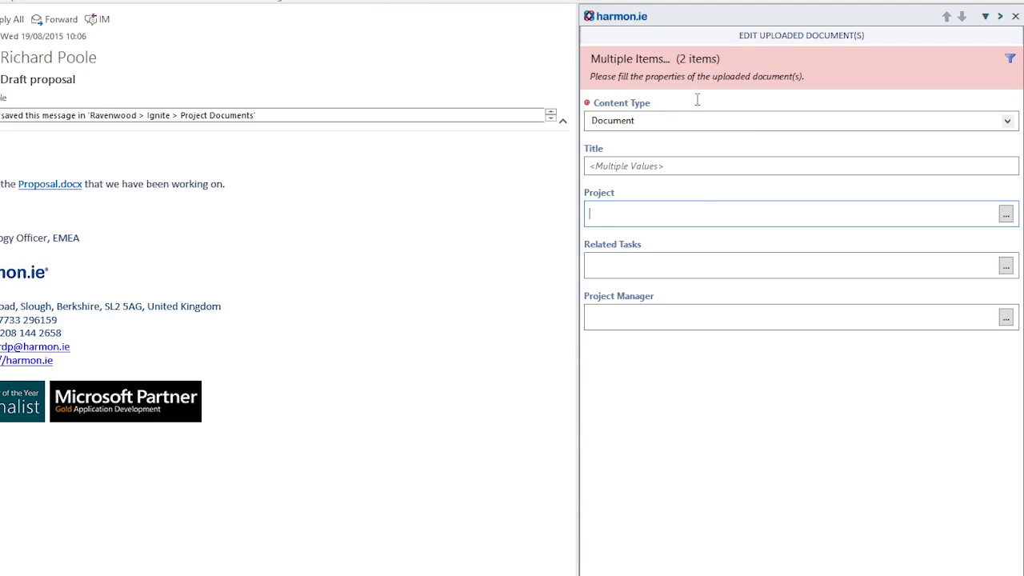
Step: Set project Drilling on both copied documents
{"action": "left_click", "coordinate": [1005, 215]}
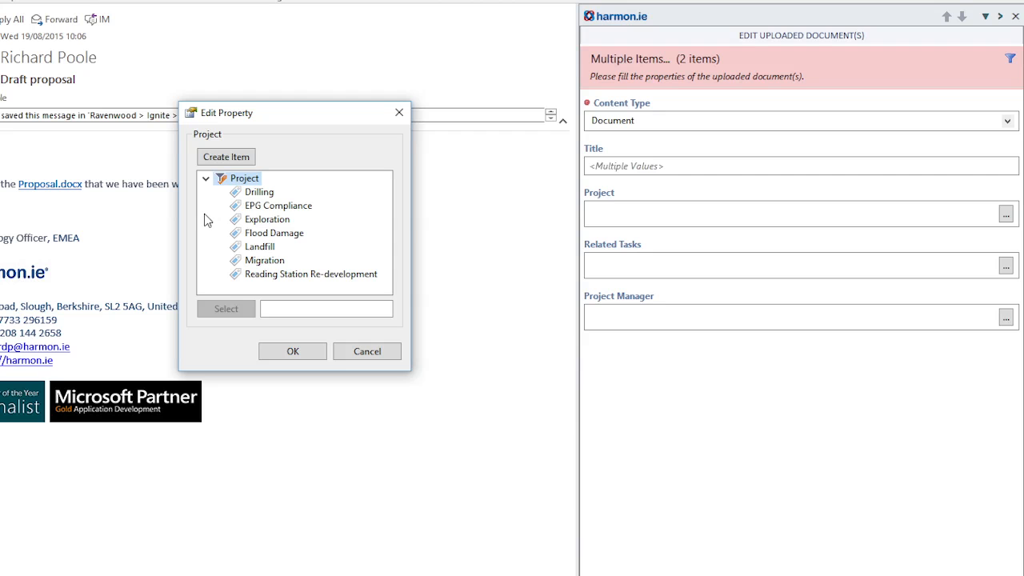
{"action": "left_click", "coordinate": [259, 192]}
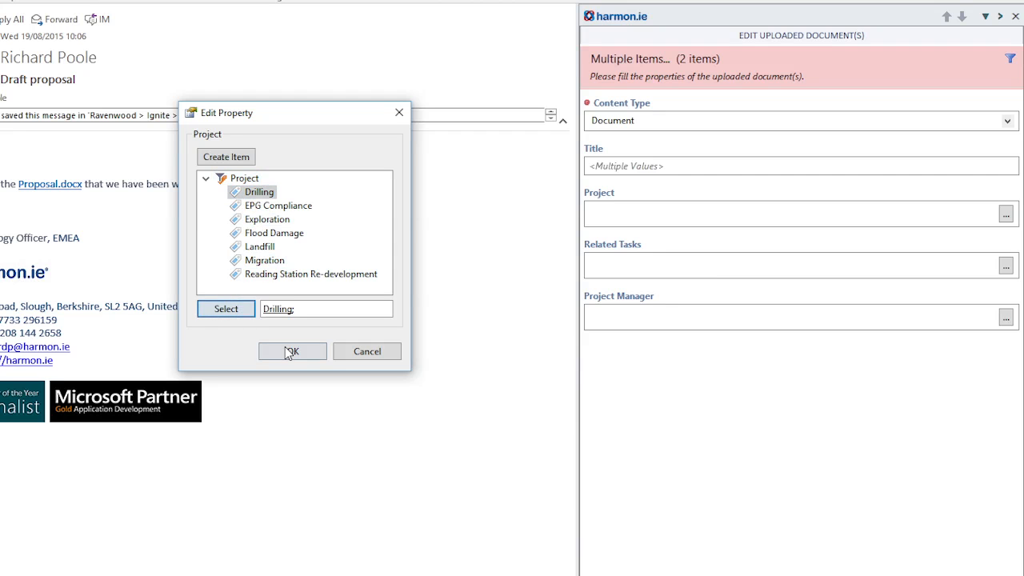
{"action": "left_click", "coordinate": [291, 352]}
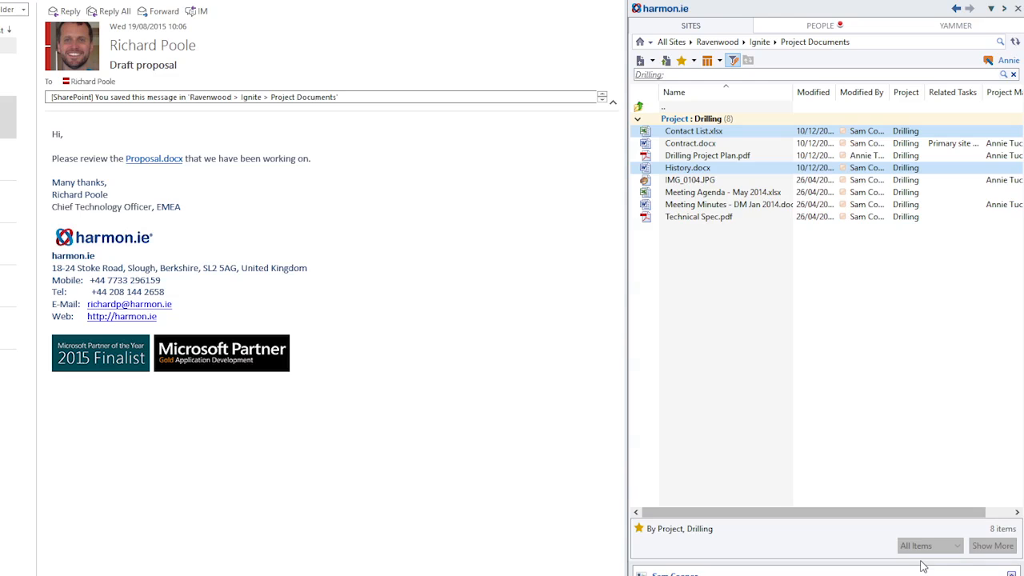
{"action": "mouse_move", "coordinate": [690, 179]}
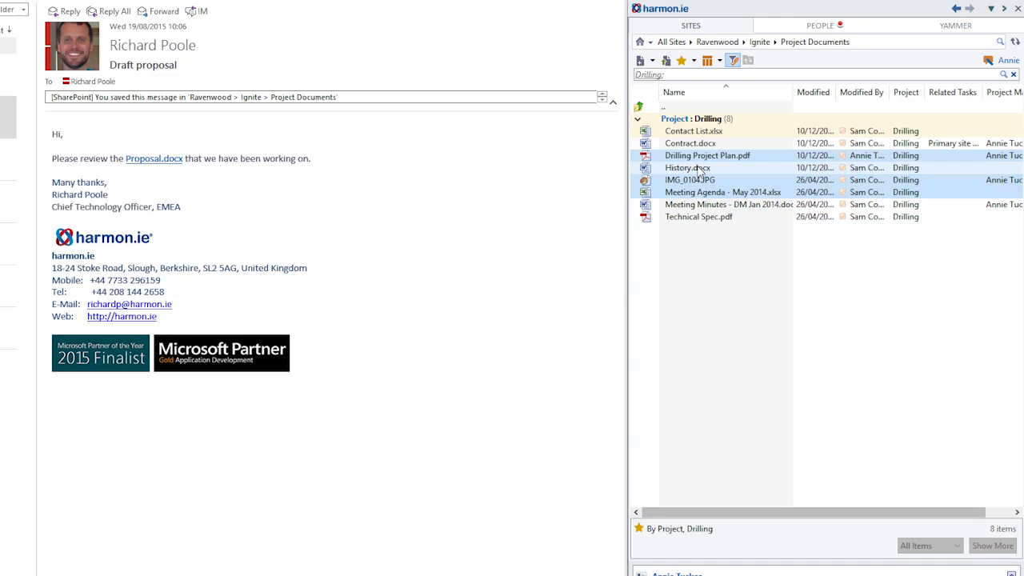
Step: Edit properties of the three selected Drilling documents, setting related task Primary site review, and save
{"action": "right_click", "coordinate": [707, 155]}
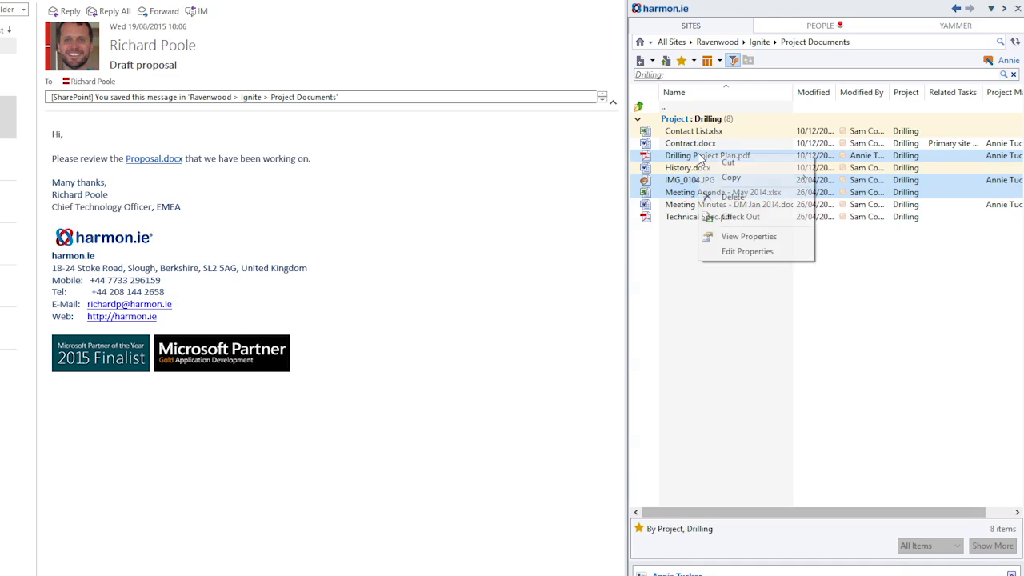
{"action": "mouse_move", "coordinate": [732, 199]}
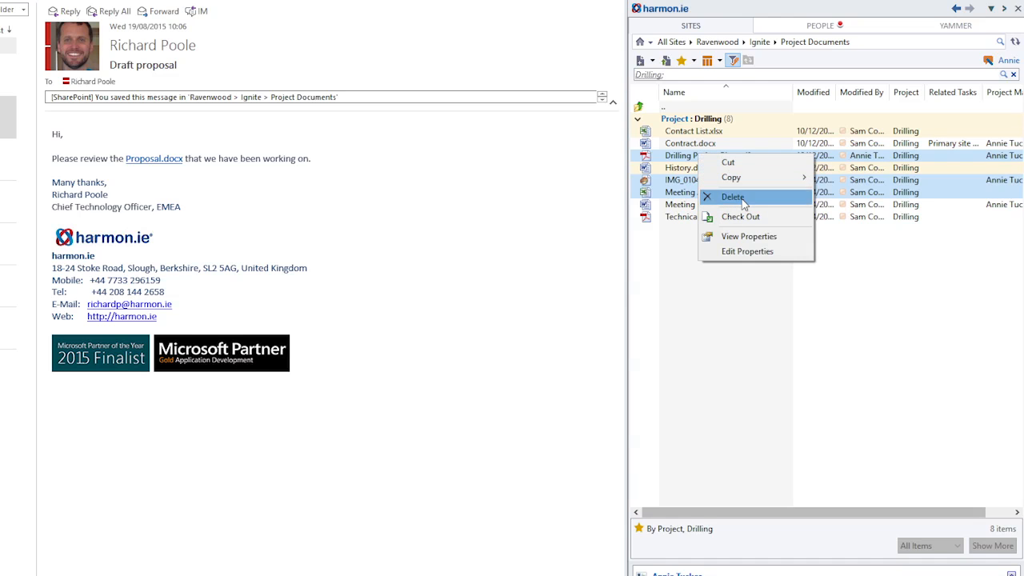
{"action": "left_click", "coordinate": [747, 251]}
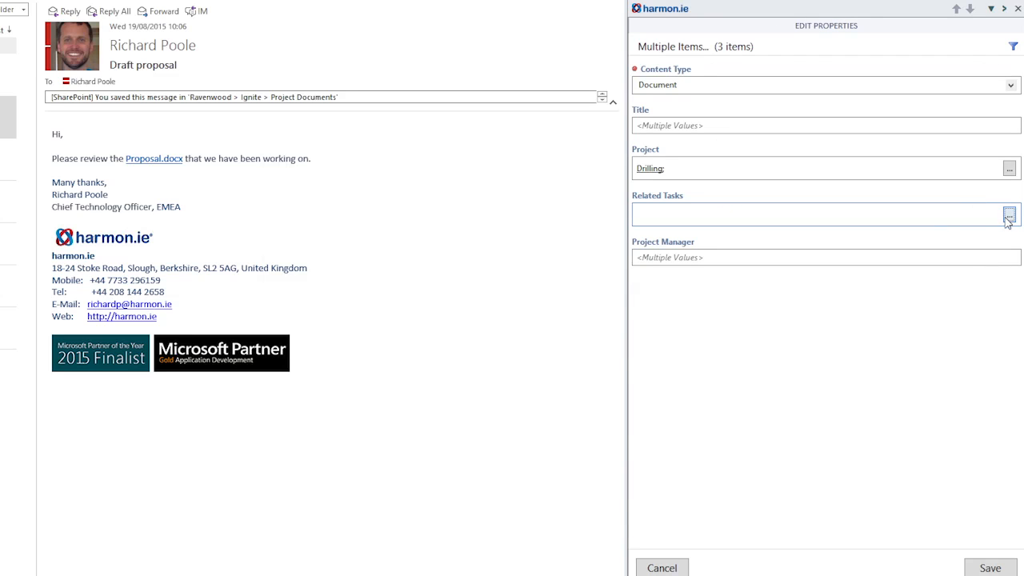
{"action": "left_click", "coordinate": [1008, 214]}
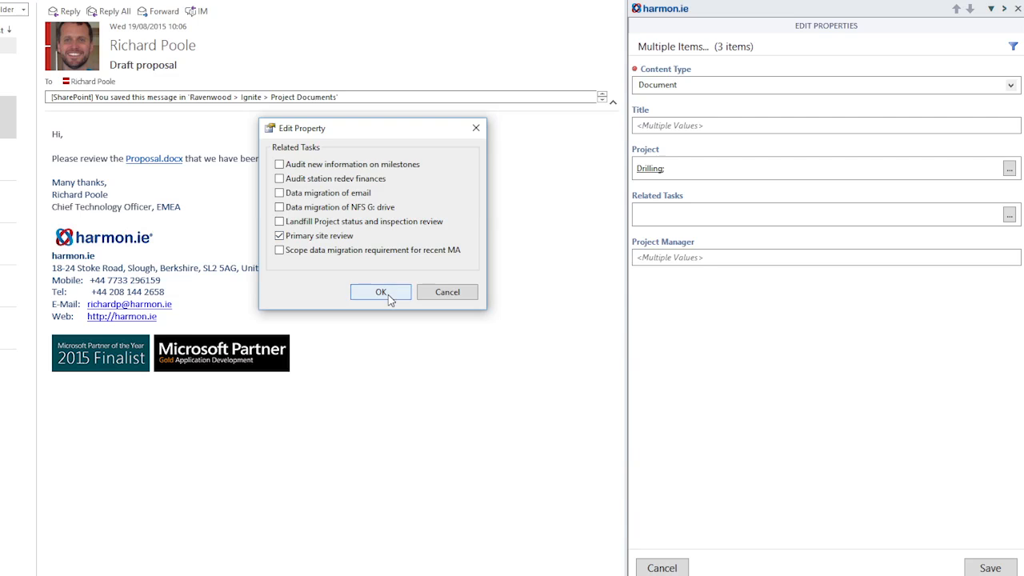
{"action": "left_click", "coordinate": [380, 291]}
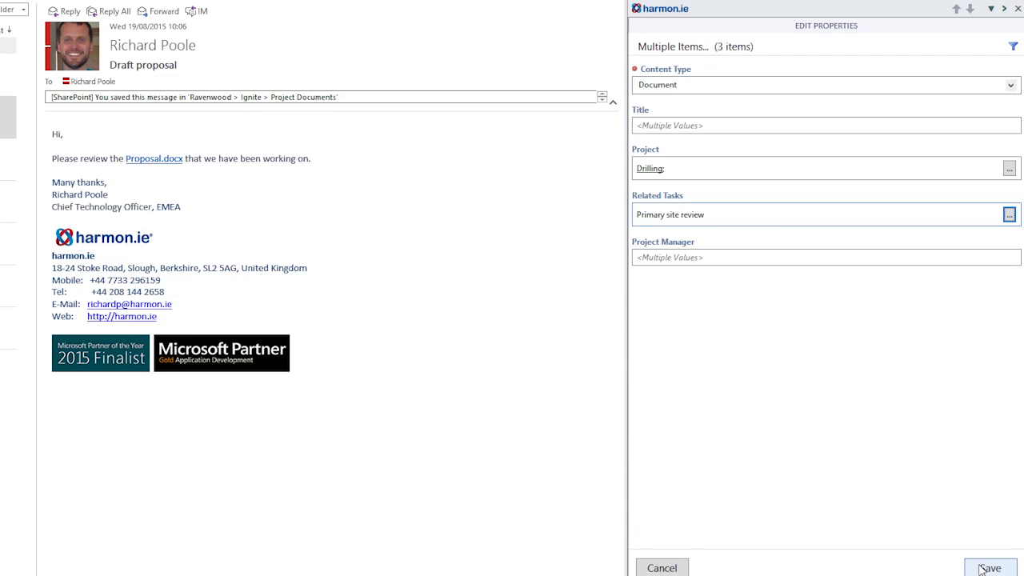
{"action": "left_click", "coordinate": [990, 566]}
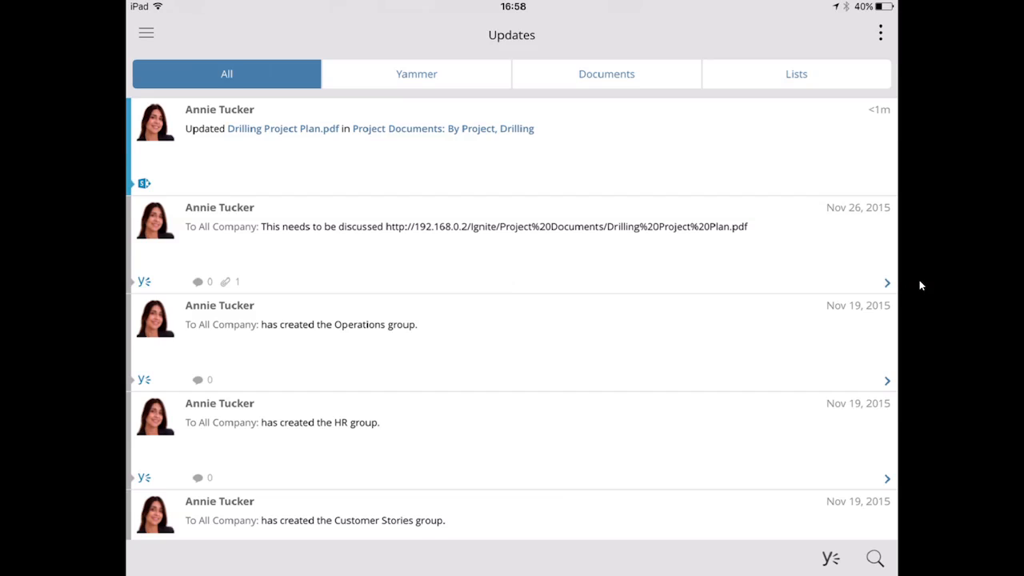
Step: Show Drilling Project Plan.pdf's document info and view it with Open PDF
{"action": "left_click", "coordinate": [358, 127]}
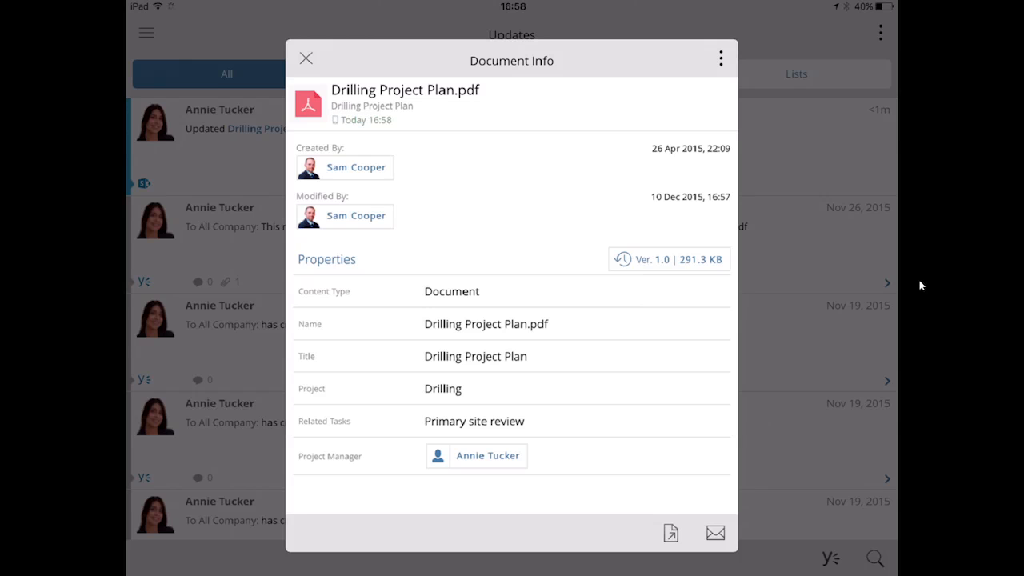
{"action": "left_click", "coordinate": [670, 531]}
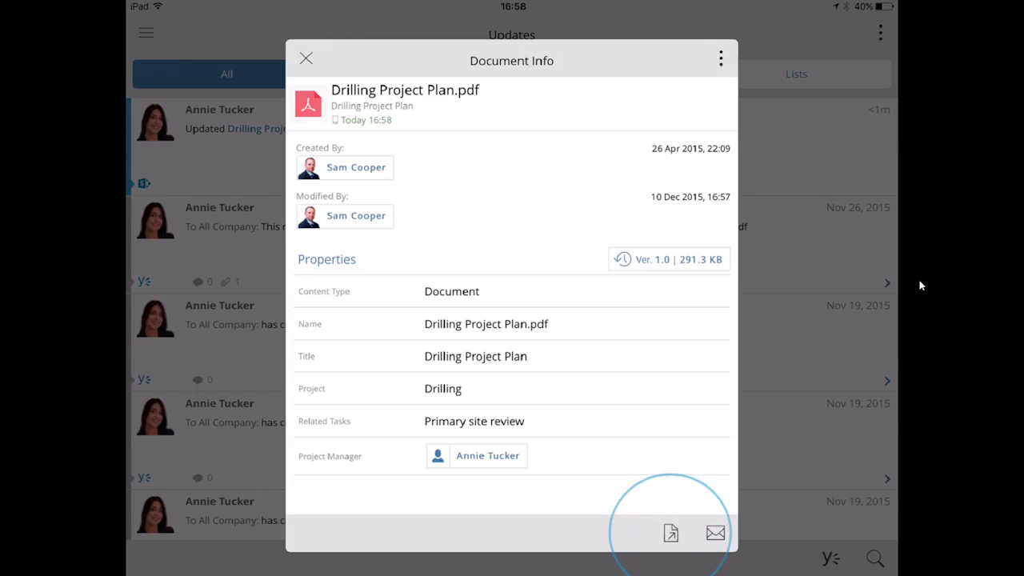
{"action": "left_click", "coordinate": [670, 533]}
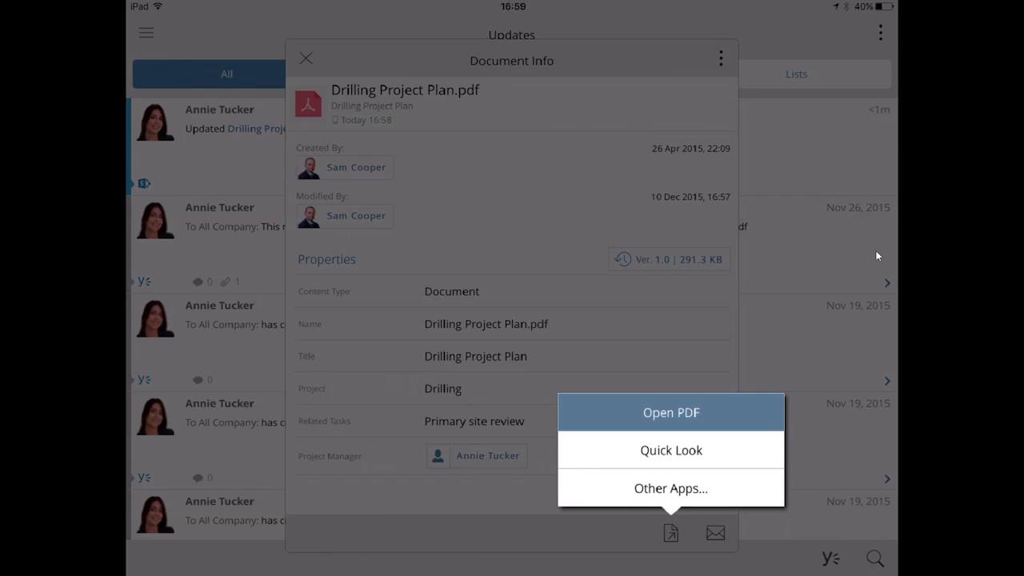
{"action": "left_click", "coordinate": [670, 413]}
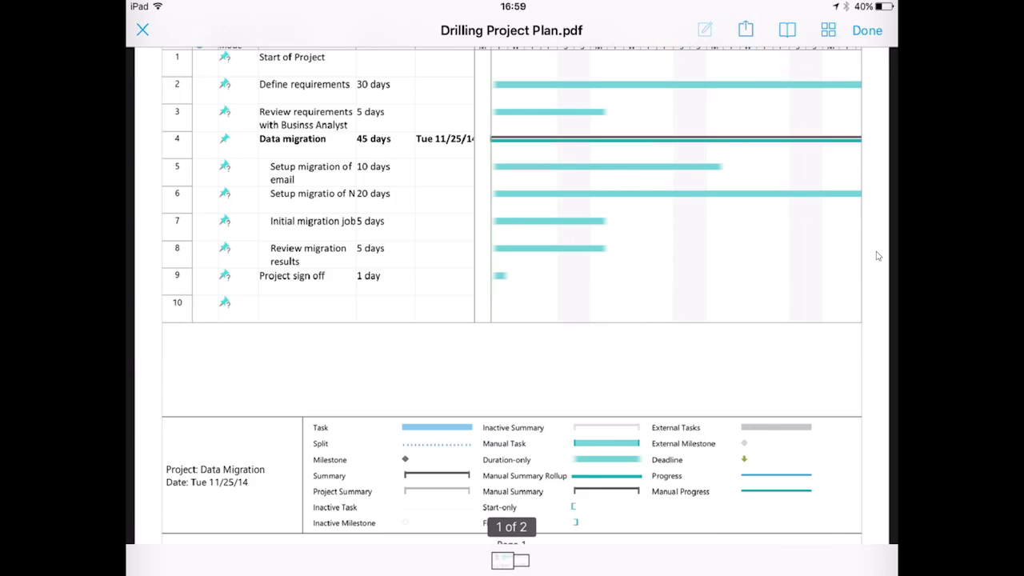
Step: Mark up the Drilling Project Plan PDF with a freehand ink stroke across the page
{"action": "left_click", "coordinate": [704, 29]}
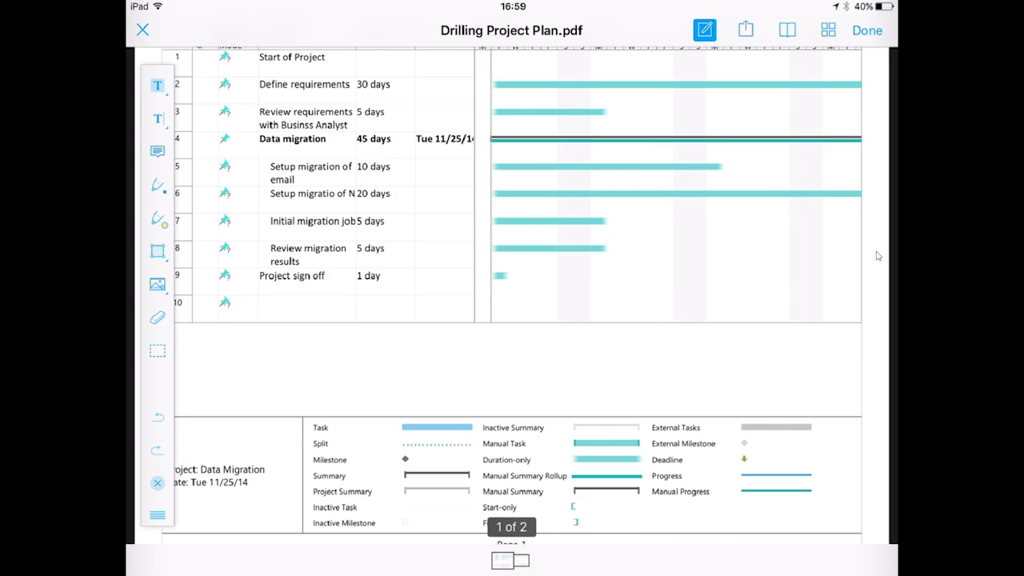
{"action": "left_click", "coordinate": [157, 186]}
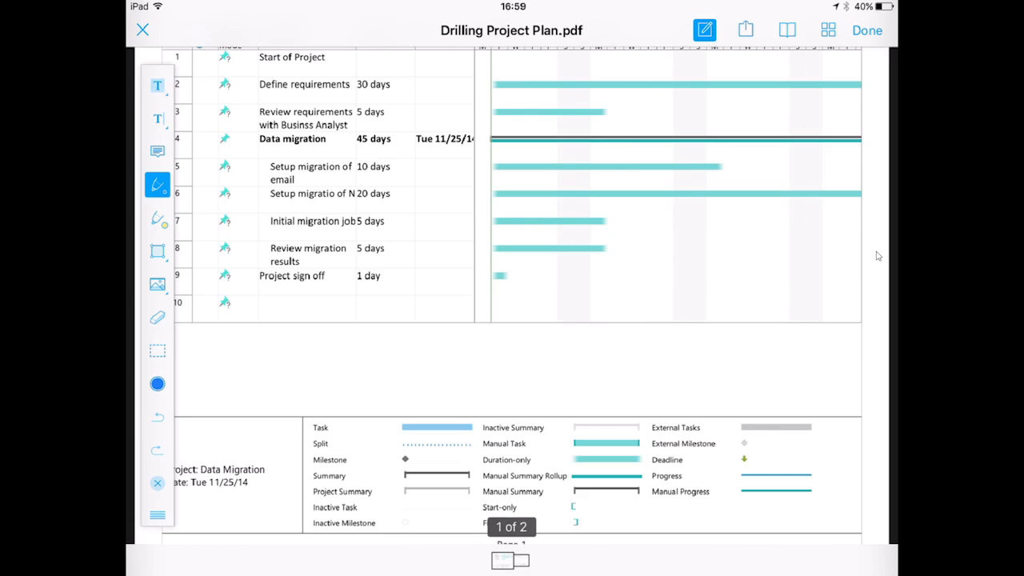
{"action": "left_click_drag", "start_coordinate": [231, 285], "coordinate": [408, 284]}
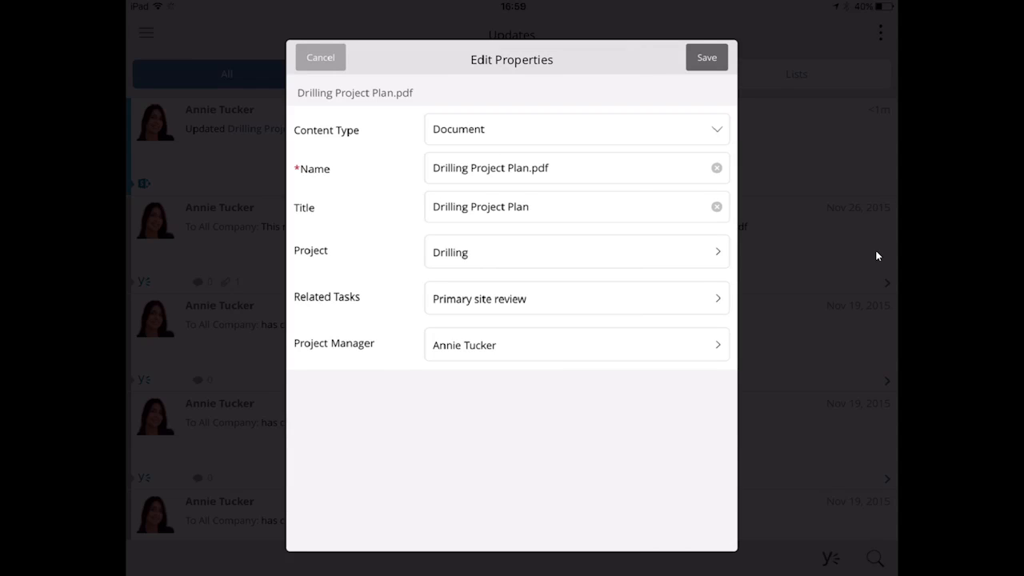
Step: Save Drilling Project Plan.pdf with its properties to SharePoint and return to the Updates feed
{"action": "left_click", "coordinate": [705, 58]}
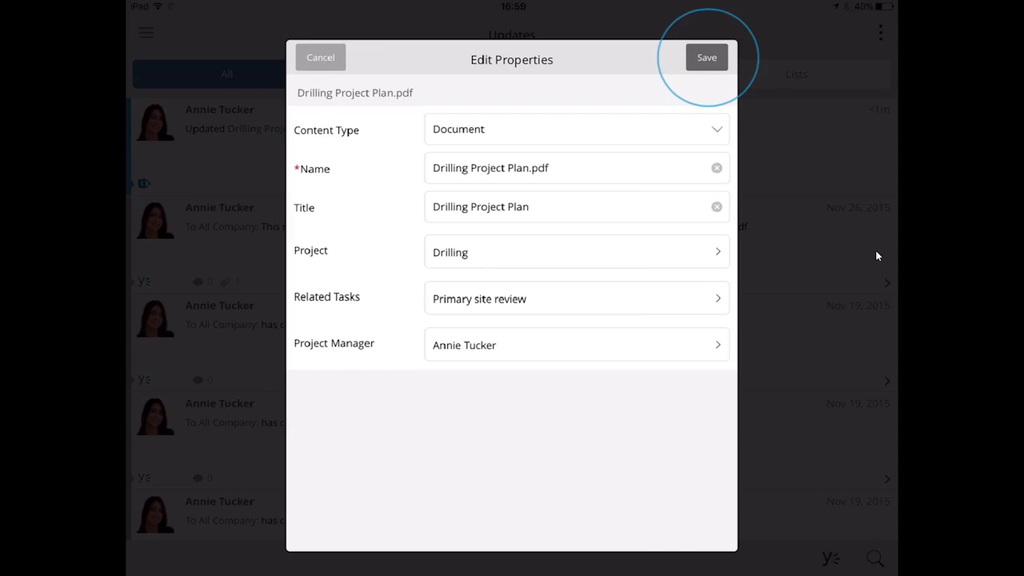
{"action": "left_click", "coordinate": [707, 57]}
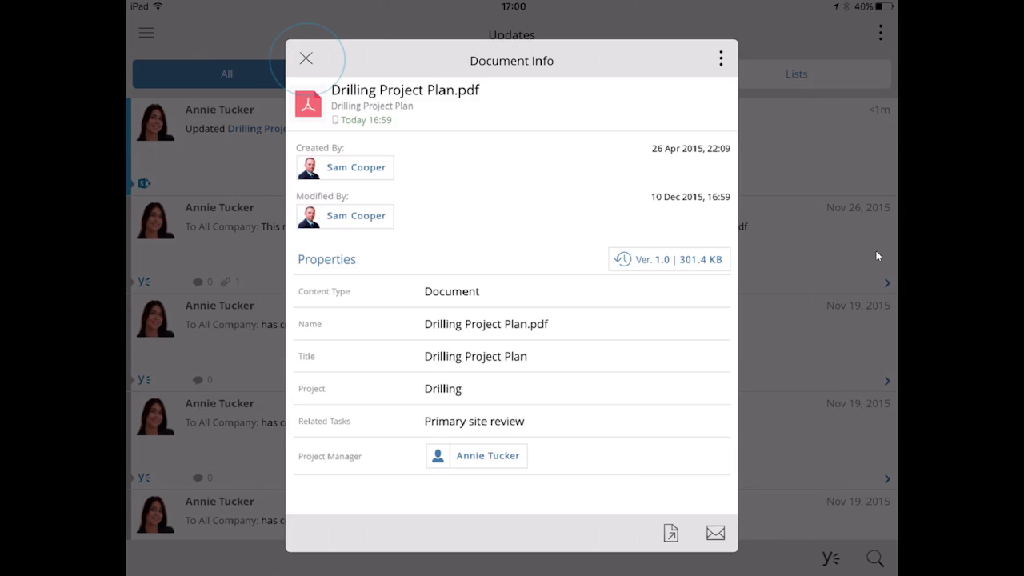
{"action": "left_click", "coordinate": [305, 57]}
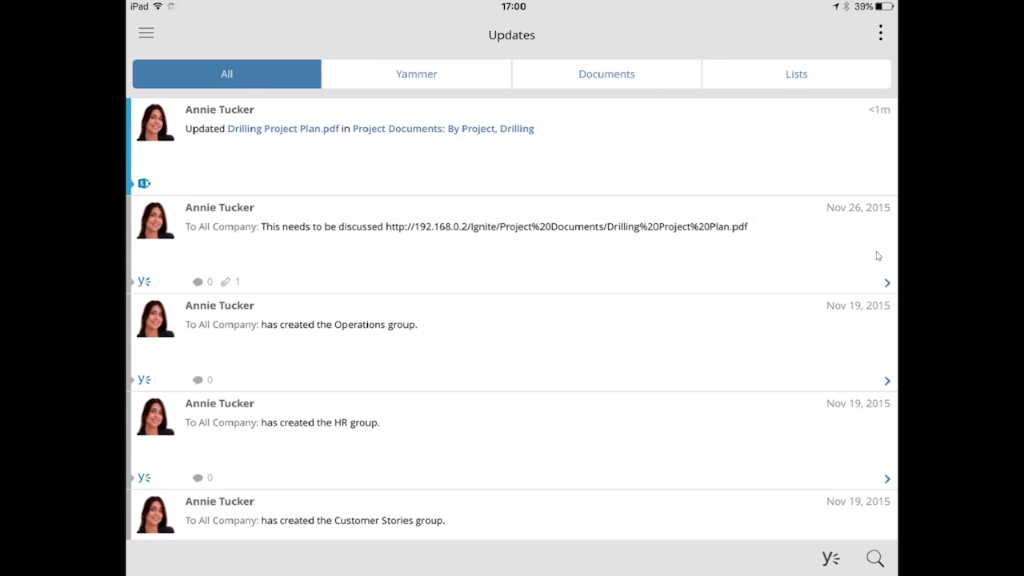
Step: Clear the Drilling filter on Project Documents and read the Contract.msg approval email
{"action": "left_click", "coordinate": [441, 128]}
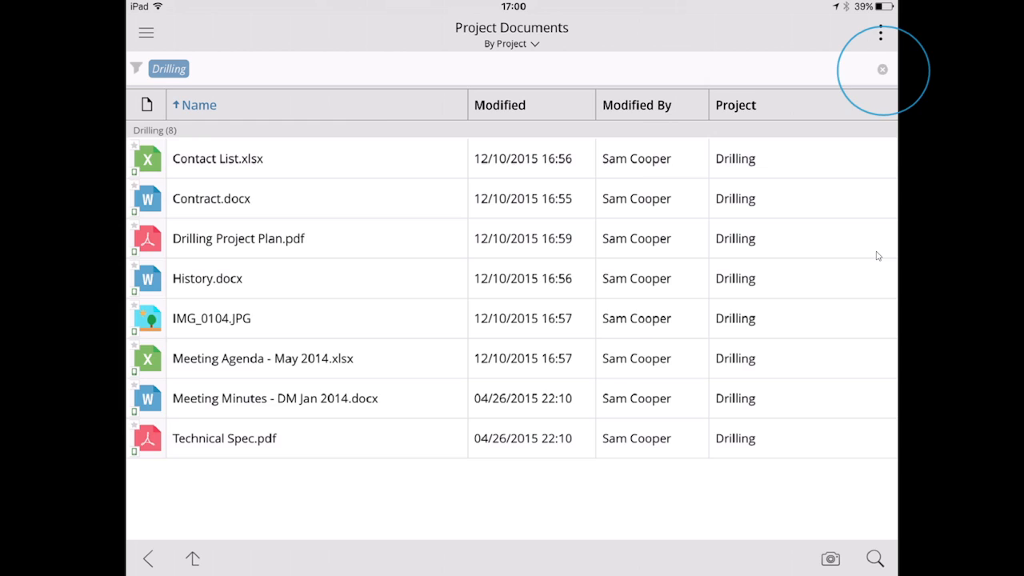
{"action": "left_click", "coordinate": [882, 69]}
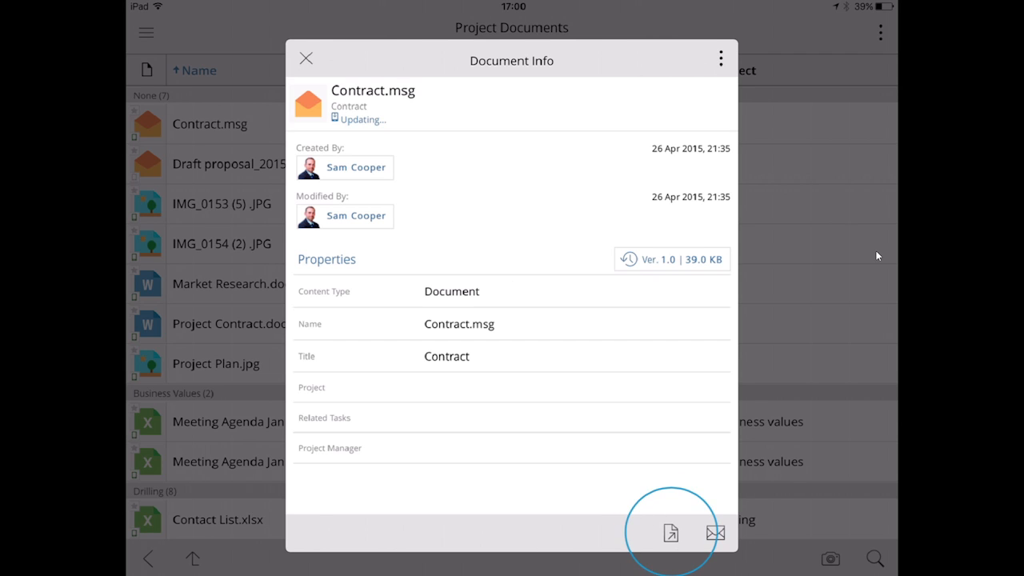
{"action": "left_click", "coordinate": [714, 532]}
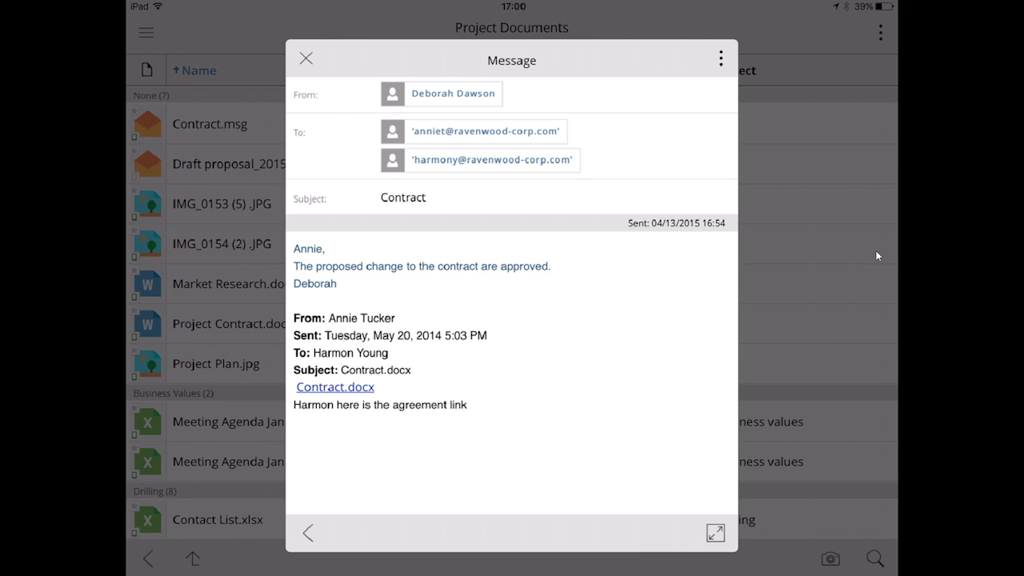
{"action": "left_click", "coordinate": [305, 57]}
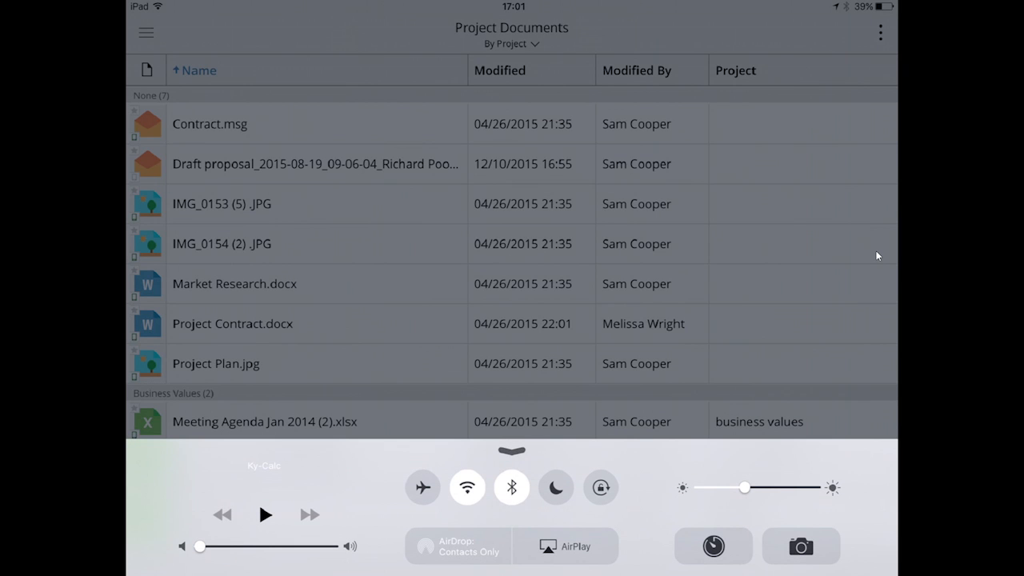
Step: Enable Airplane Mode, switch the library to offline view and start adding a photo
{"action": "left_click", "coordinate": [422, 486]}
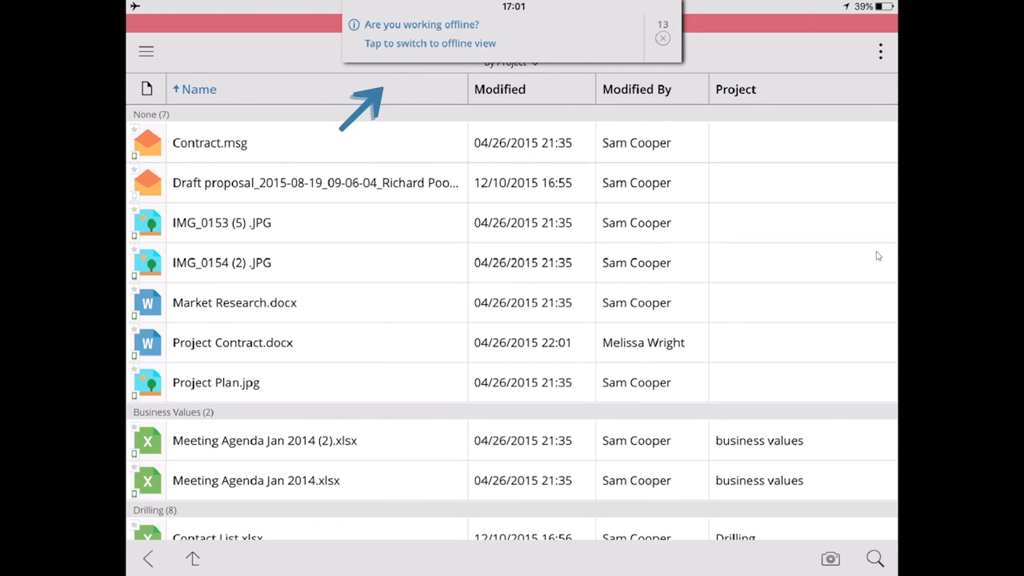
{"action": "left_click", "coordinate": [662, 38]}
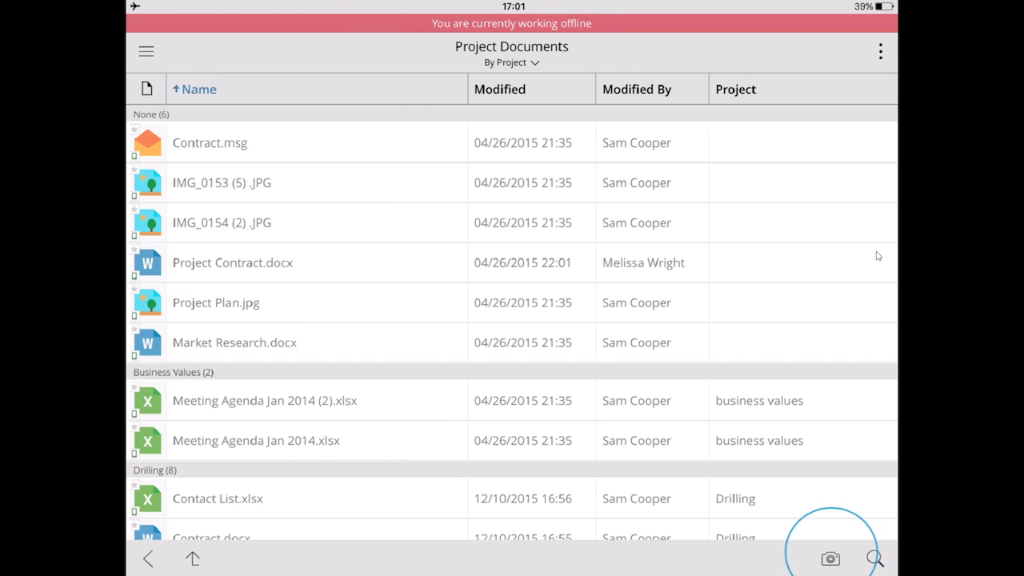
{"action": "left_click", "coordinate": [830, 558]}
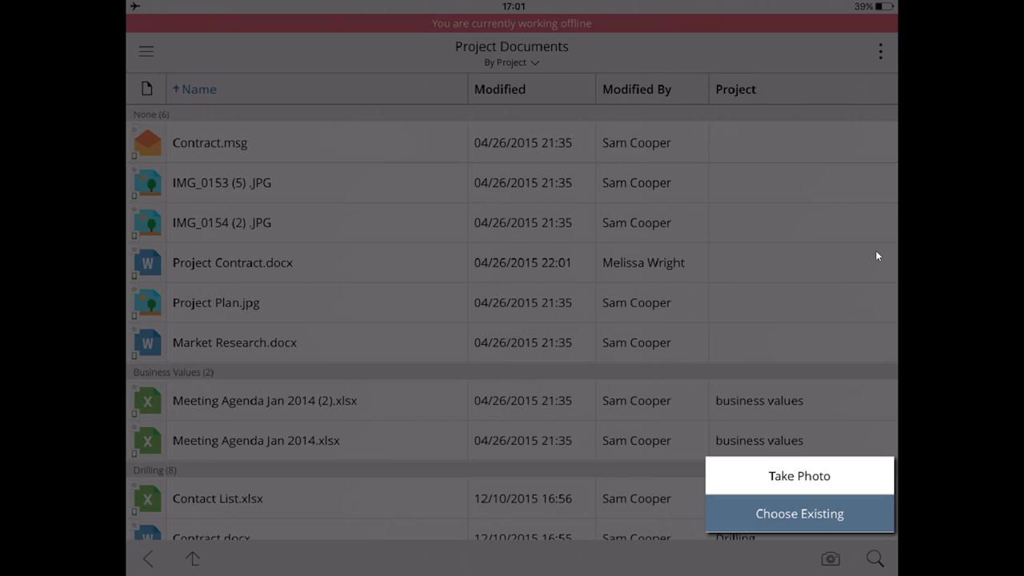
Step: Choose an existing iPad photo and pick the offline Digital Assets Thumbnails library as its save location
{"action": "left_click", "coordinate": [800, 512]}
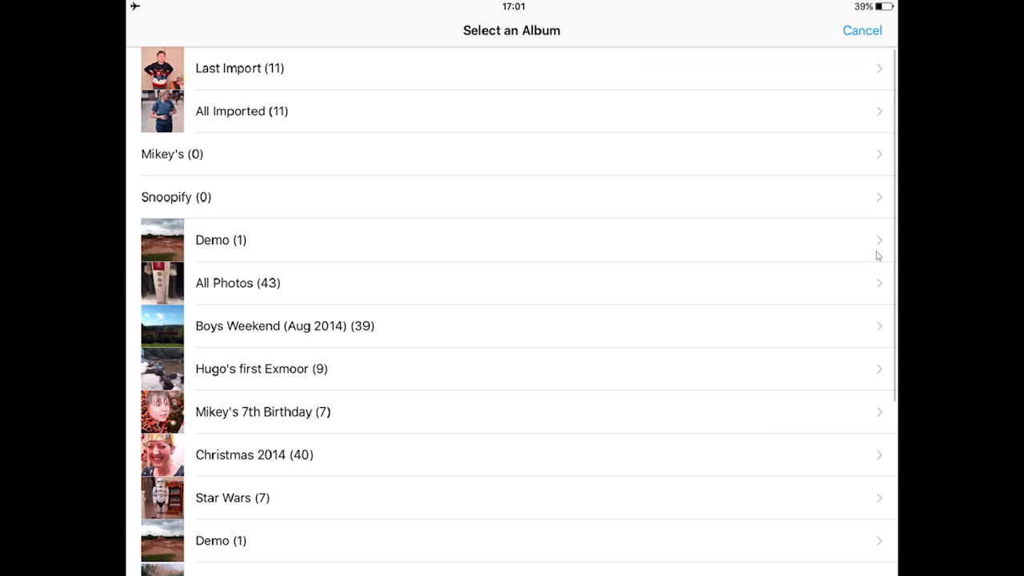
{"action": "left_click", "coordinate": [512, 240]}
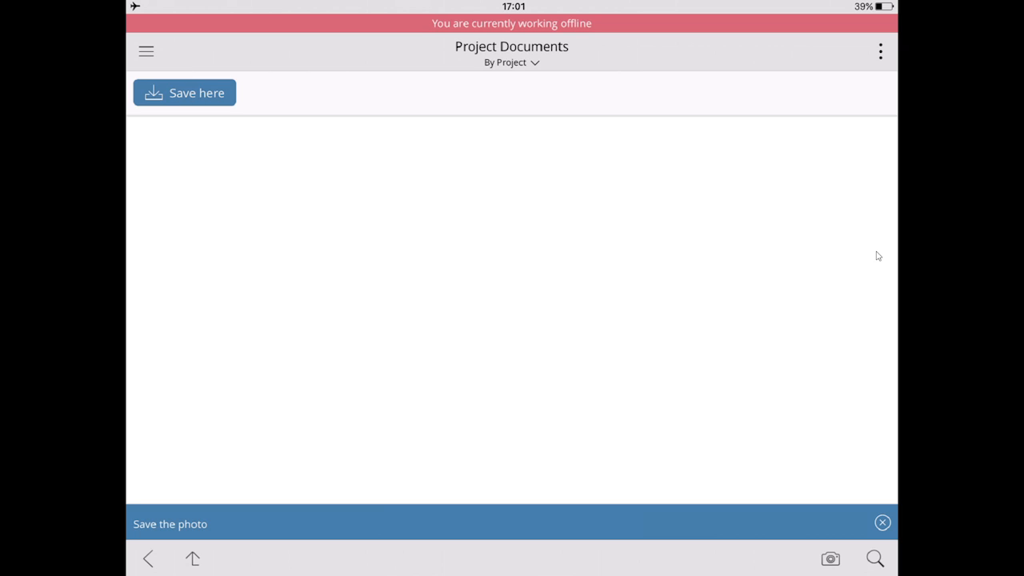
{"action": "left_click", "coordinate": [147, 51]}
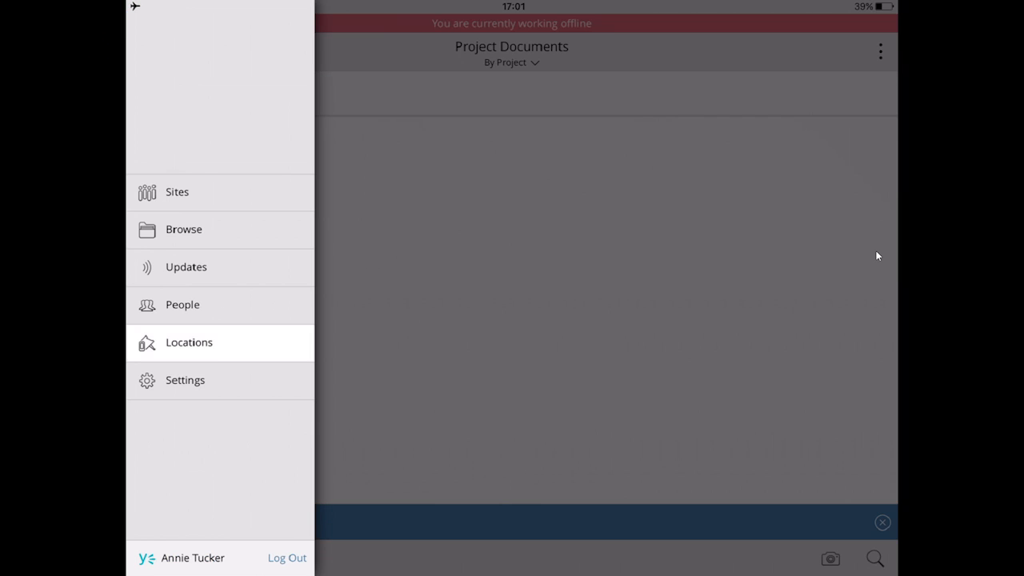
{"action": "left_click", "coordinate": [189, 342]}
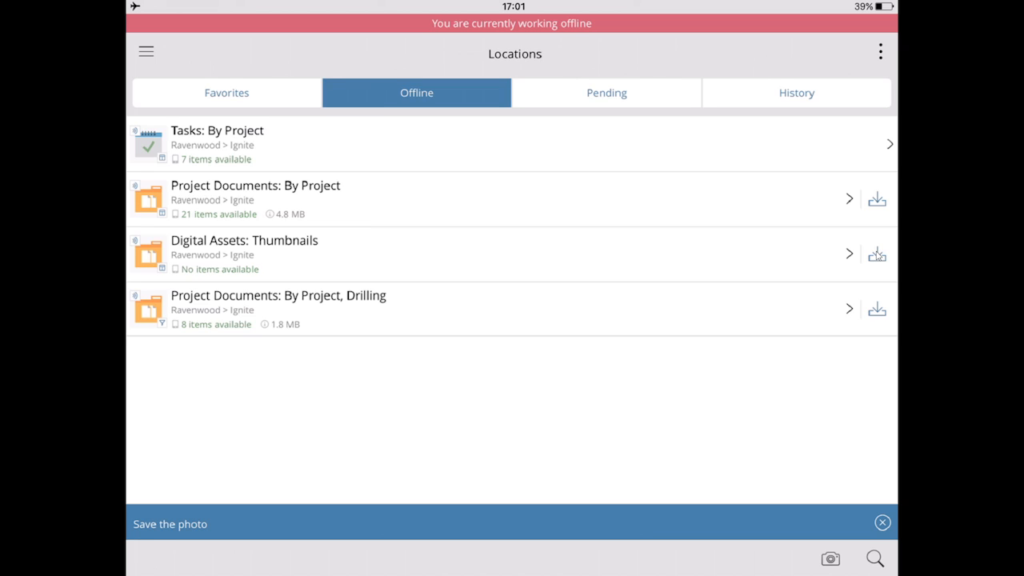
{"action": "left_click", "coordinate": [232, 253]}
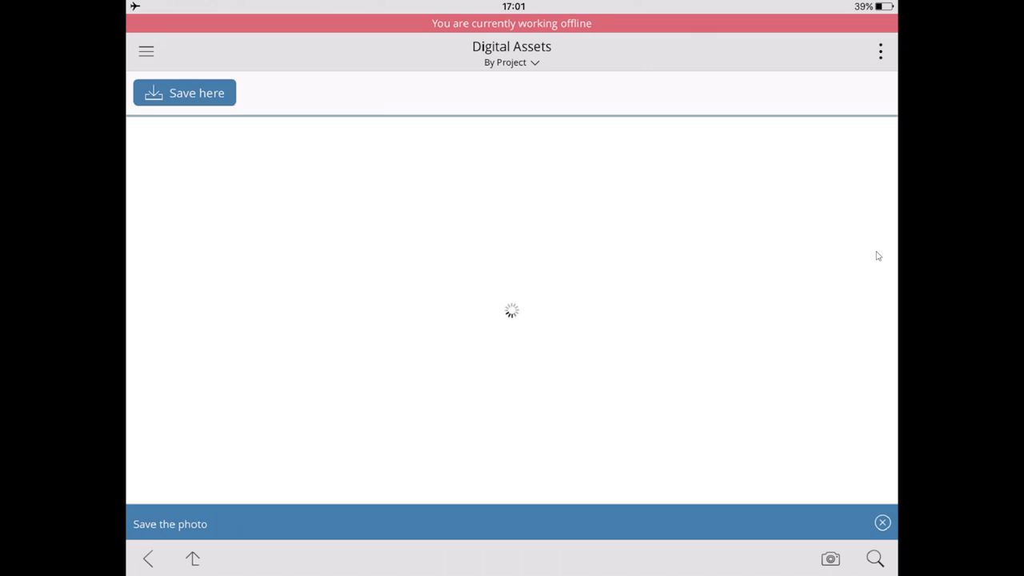
{"action": "left_click", "coordinate": [512, 62]}
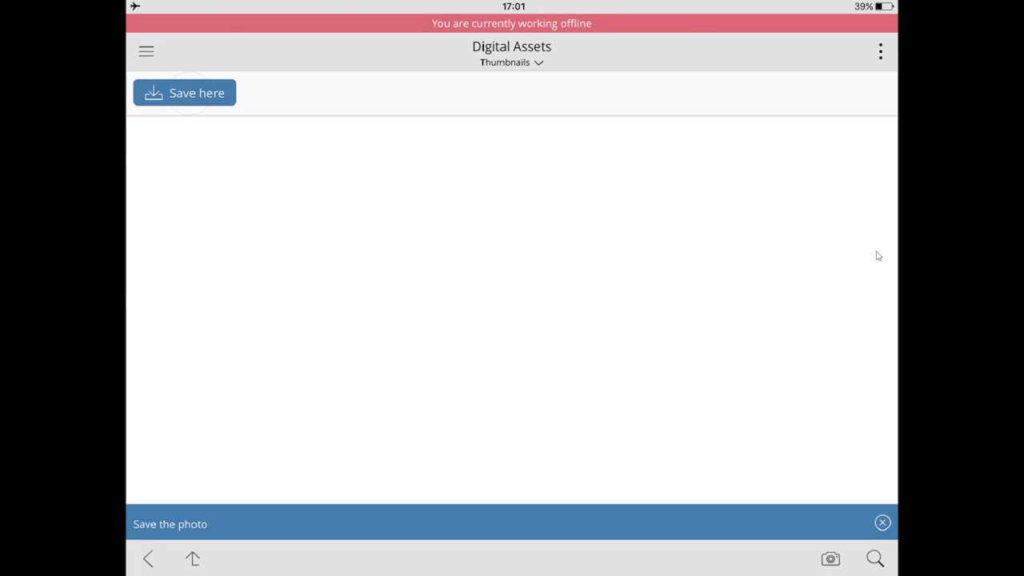
{"action": "left_click", "coordinate": [184, 93]}
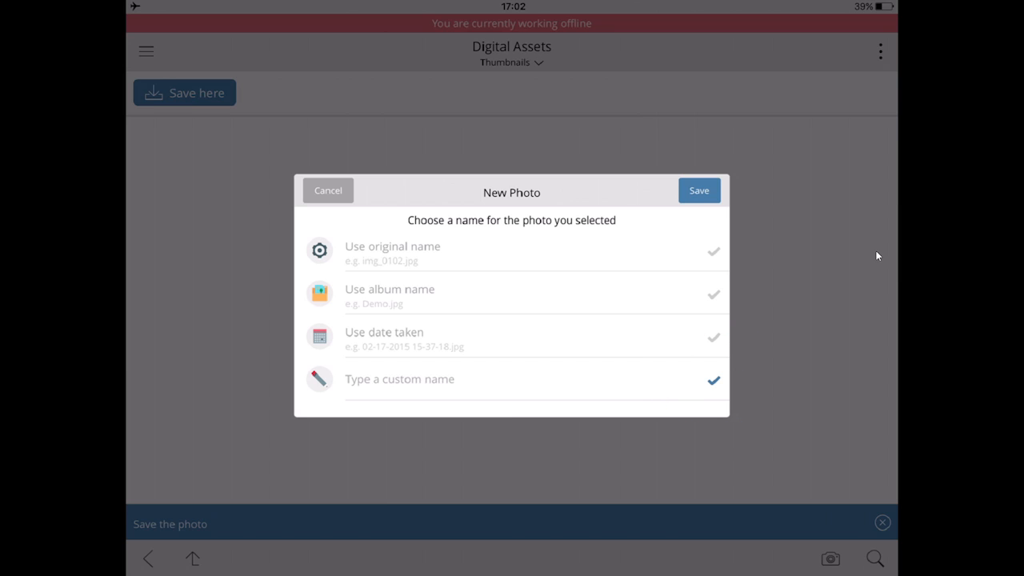
Step: Name the photo 'Site review' and set its Project property to Drilling
{"action": "left_click", "coordinate": [400, 378]}
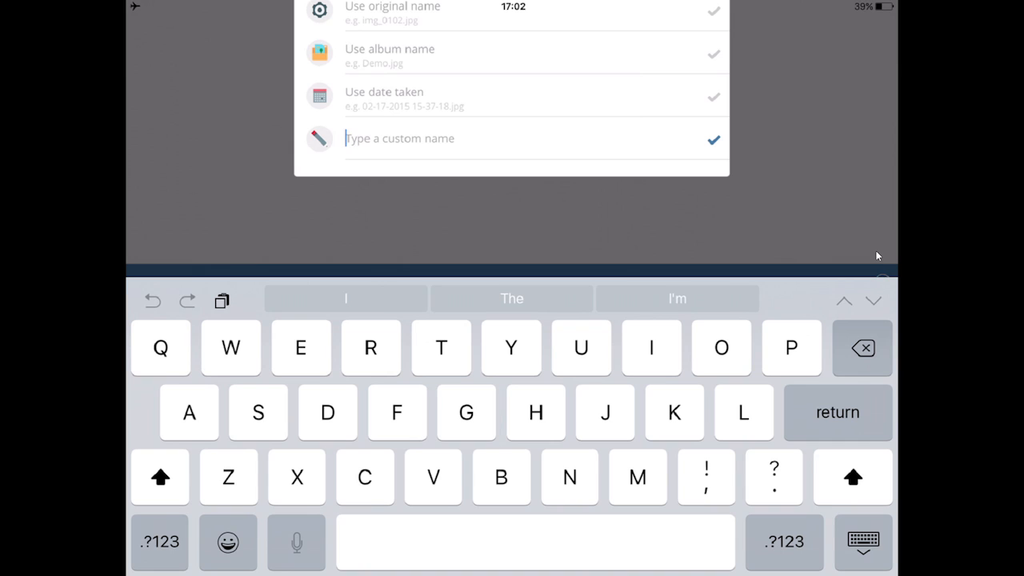
{"action": "type", "text": "Site review"}
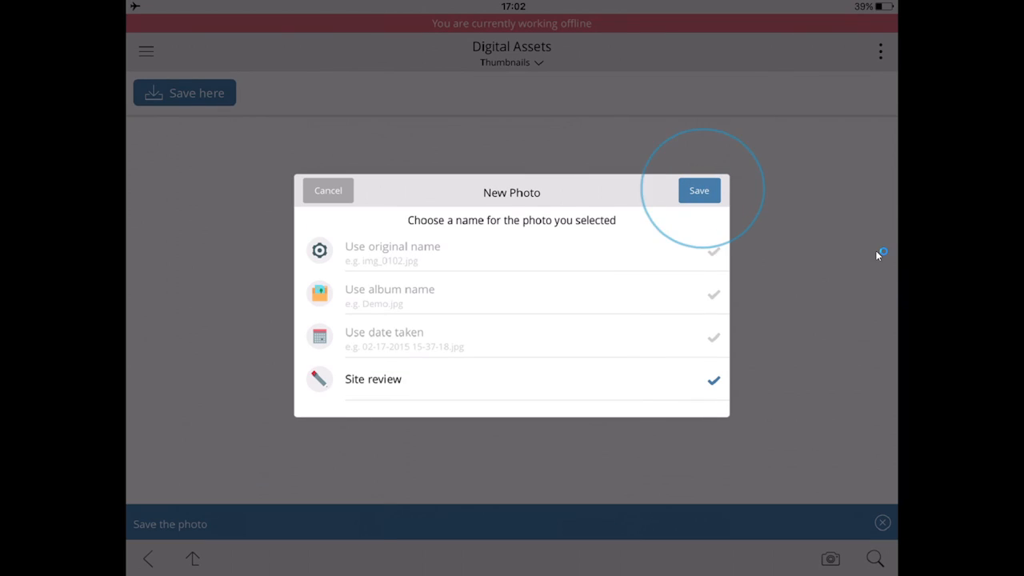
{"action": "left_click", "coordinate": [697, 190]}
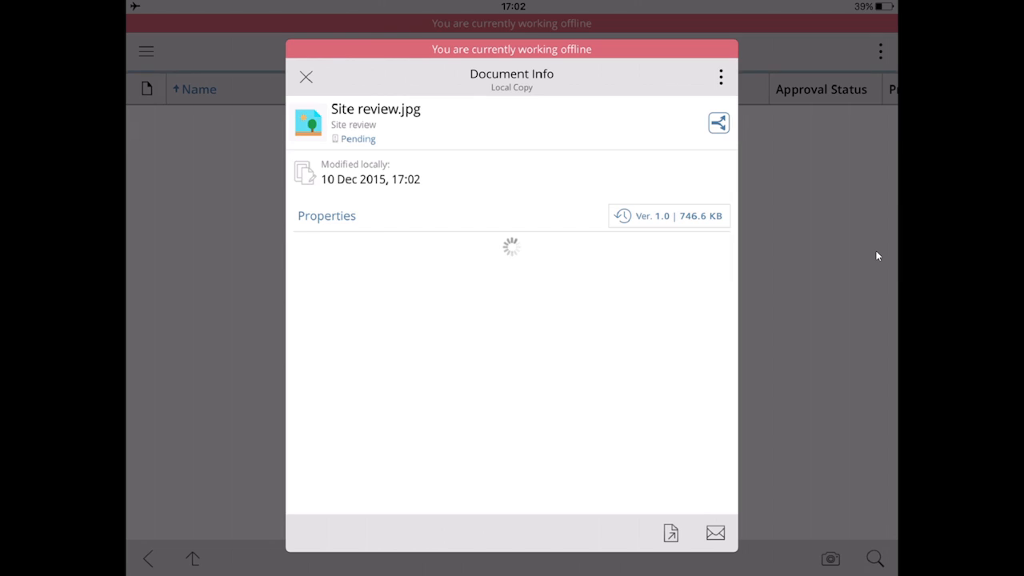
{"action": "left_click", "coordinate": [326, 214]}
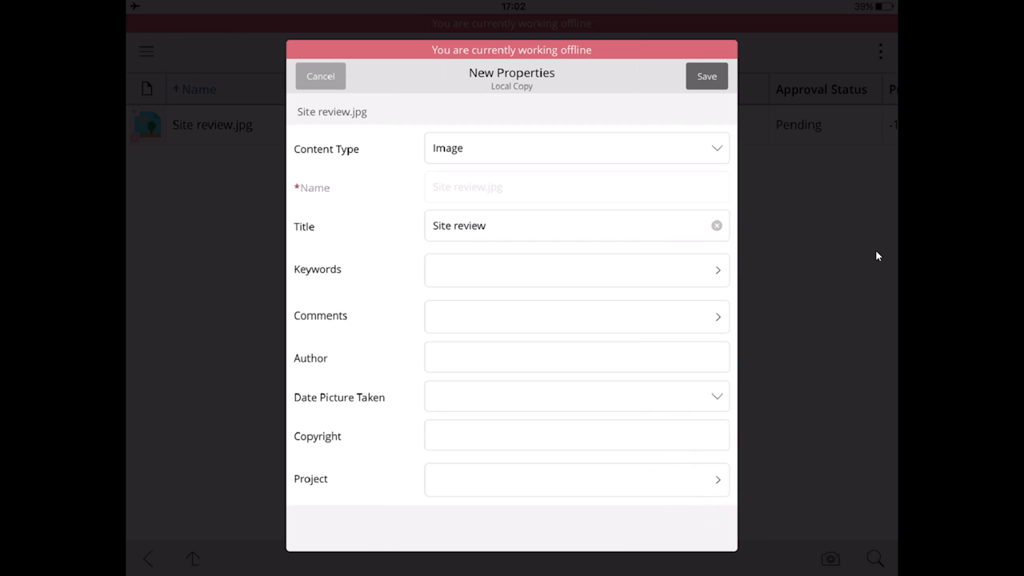
{"action": "left_click", "coordinate": [576, 480]}
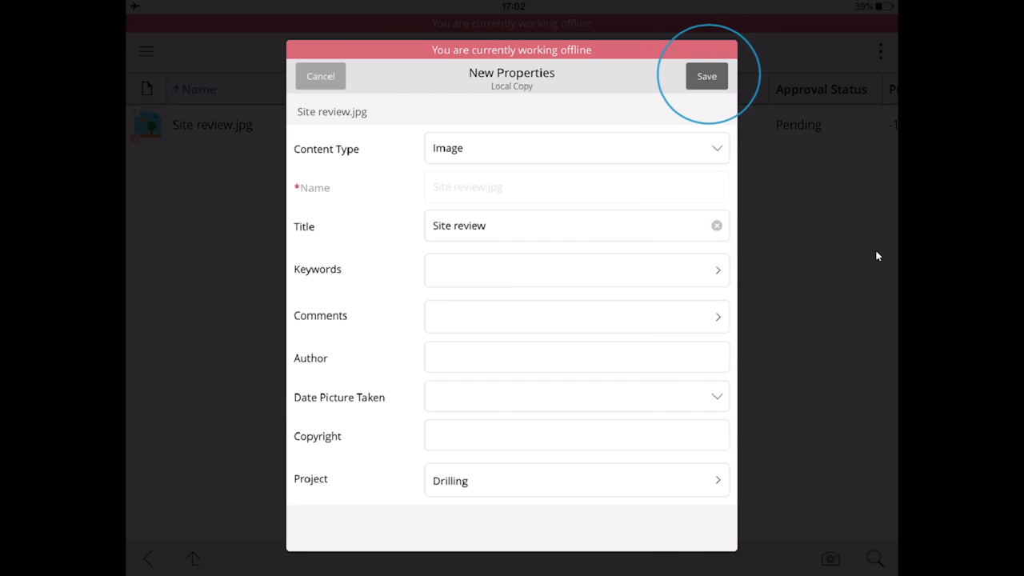
Step: Save Site review.jpg's properties as a local copy awaiting upload
{"action": "left_click", "coordinate": [705, 75]}
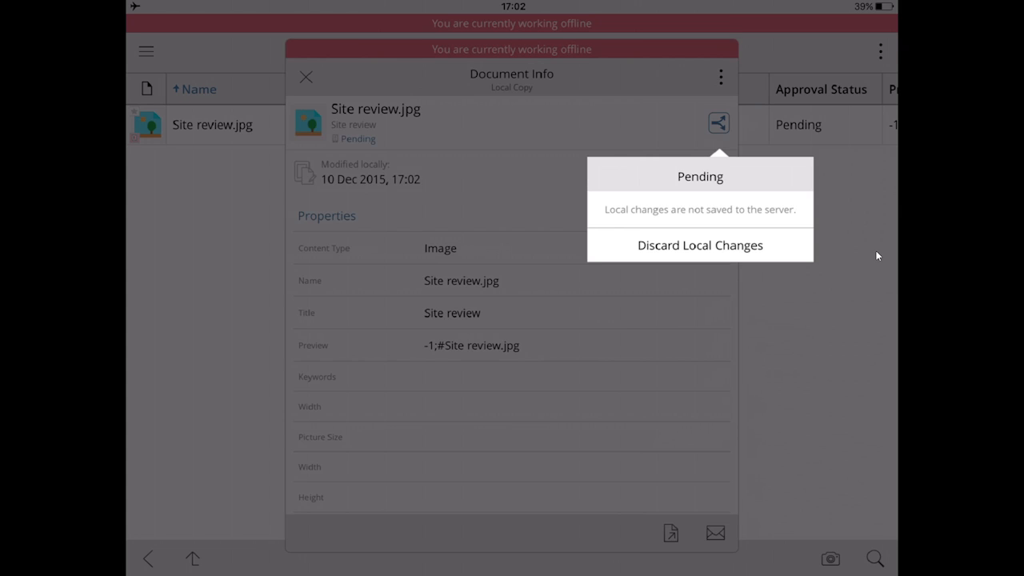